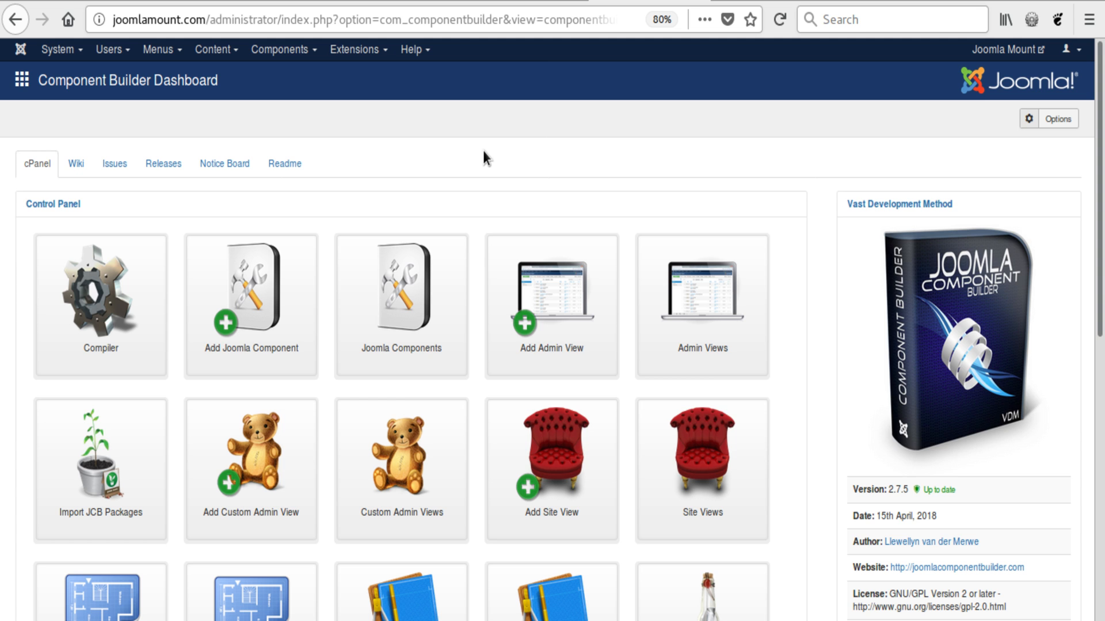
mouse_move(503, 164)
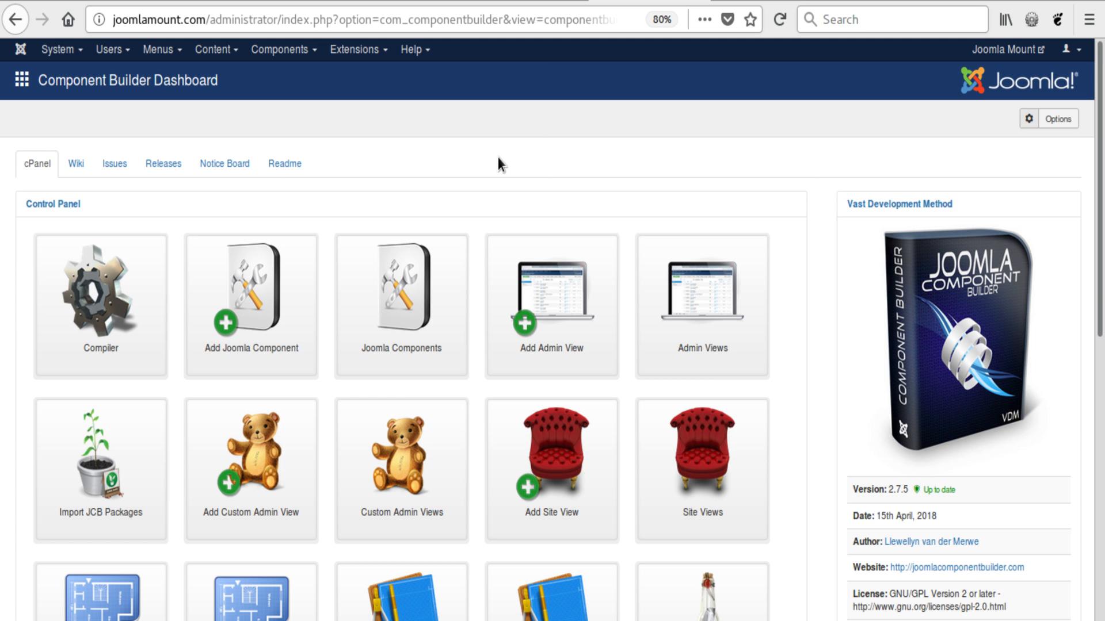
mouse_move(722, 242)
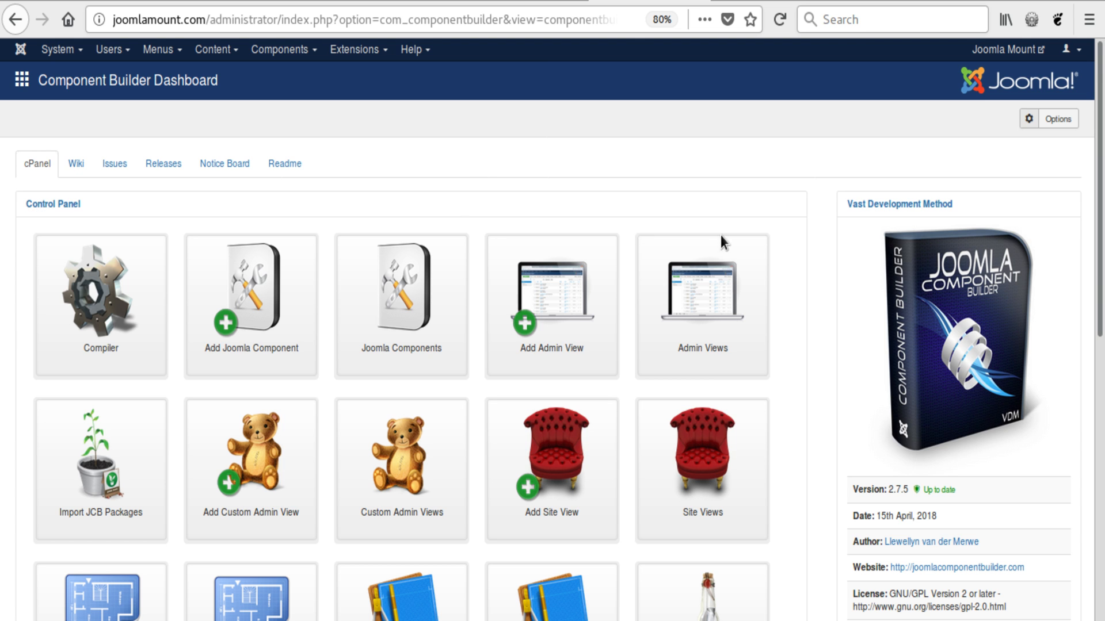
- Scroll through the dashboard's cPanel icons, then show the Readme information
scroll("down", 3)
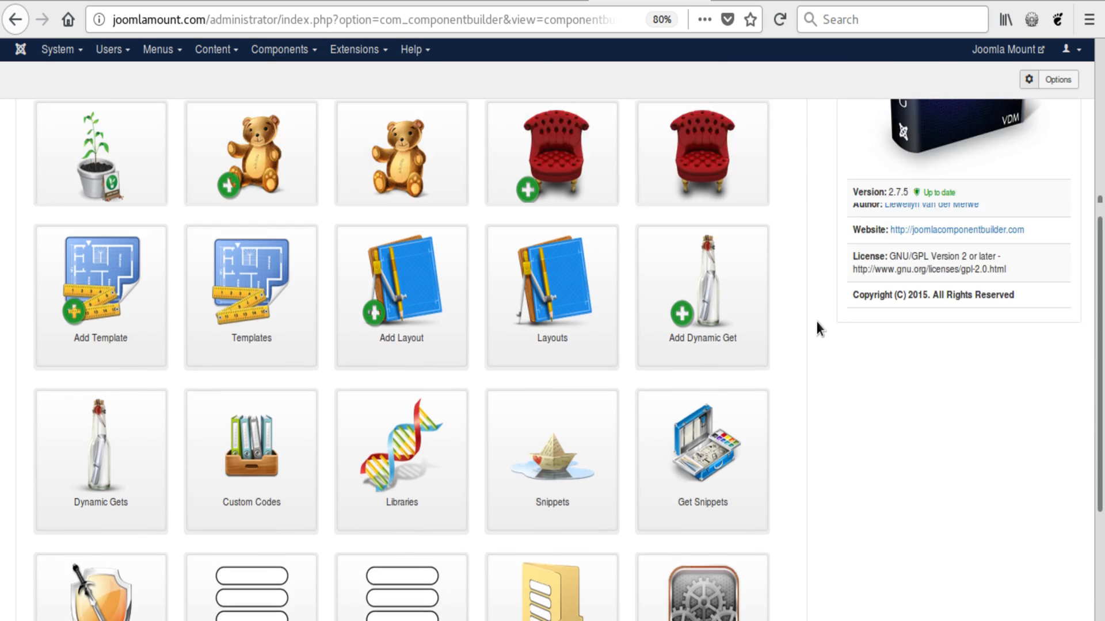
scroll("up", 3)
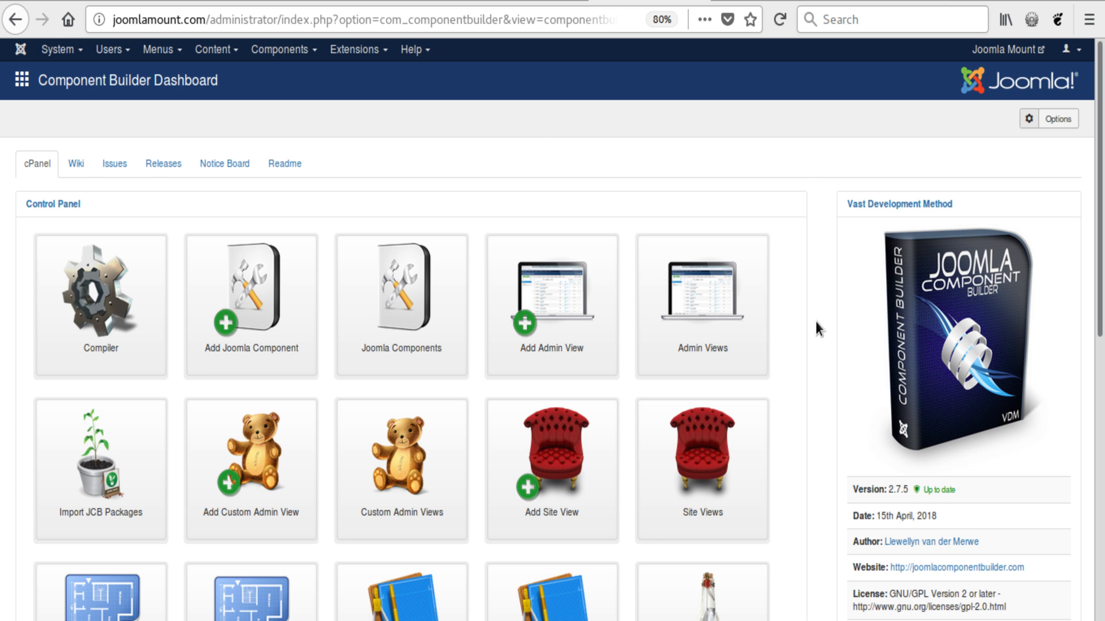
left_click(75, 163)
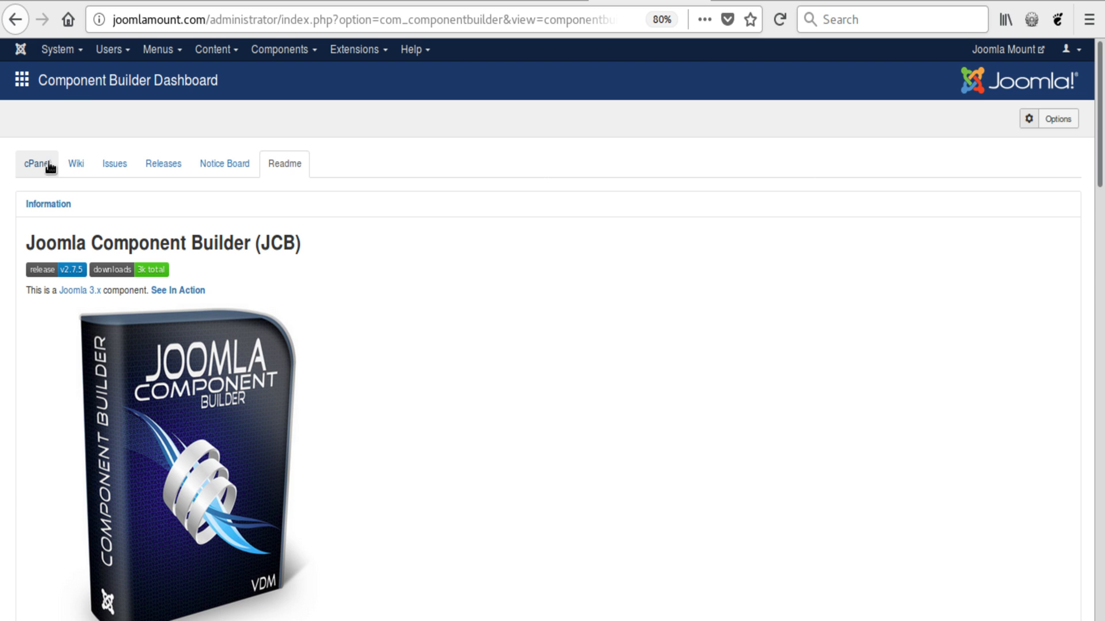
- Switch the dashboard back from Readme to the cPanel icons
left_click(36, 163)
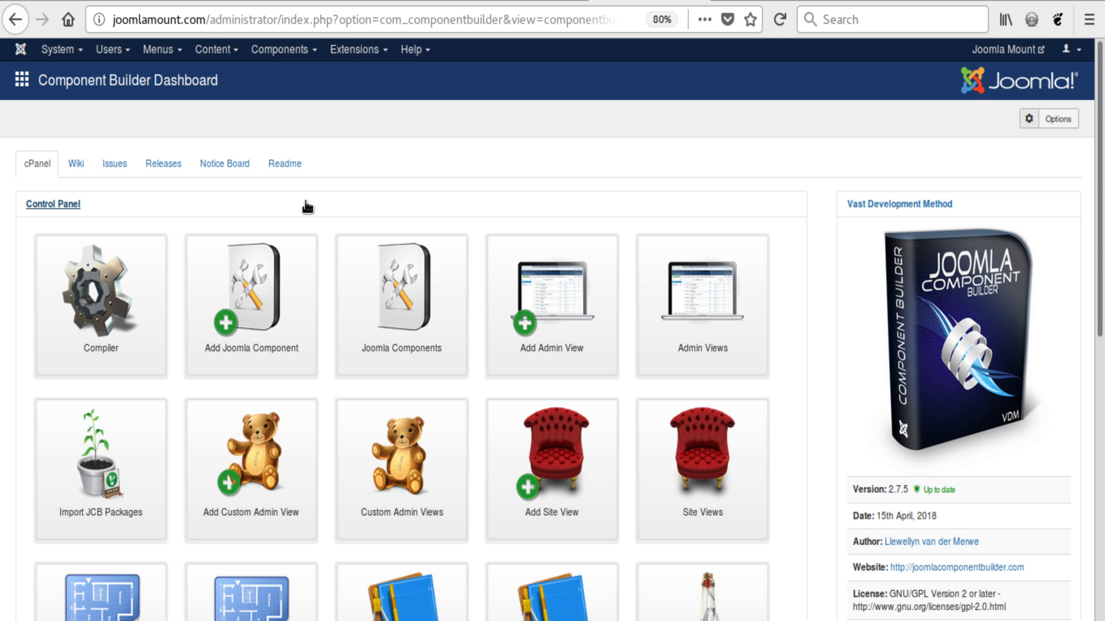
mouse_move(310, 211)
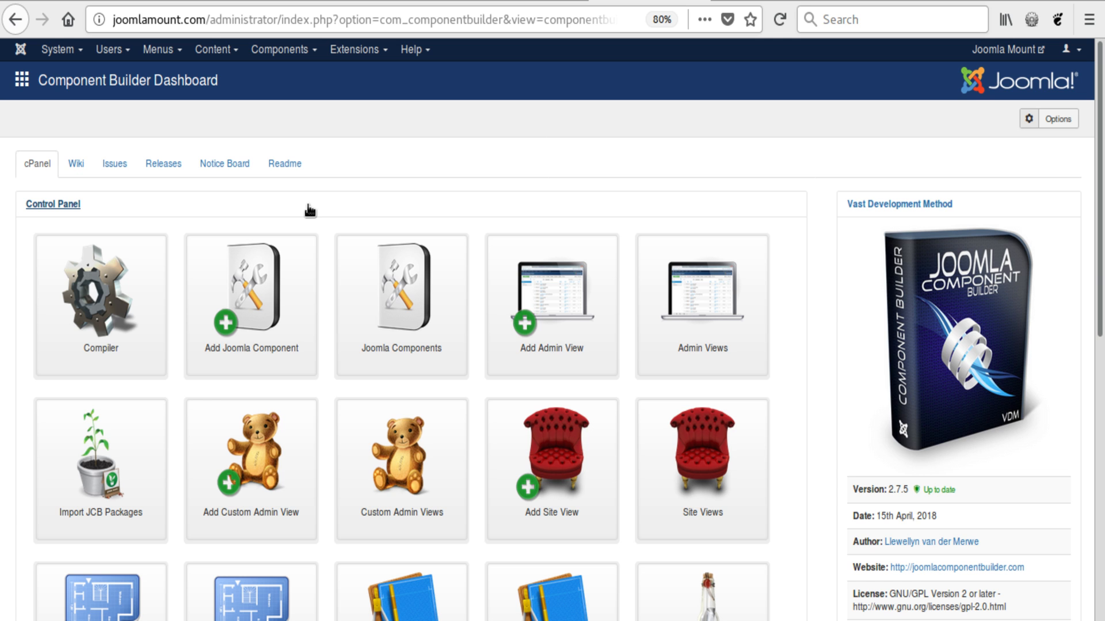
mouse_move(359, 162)
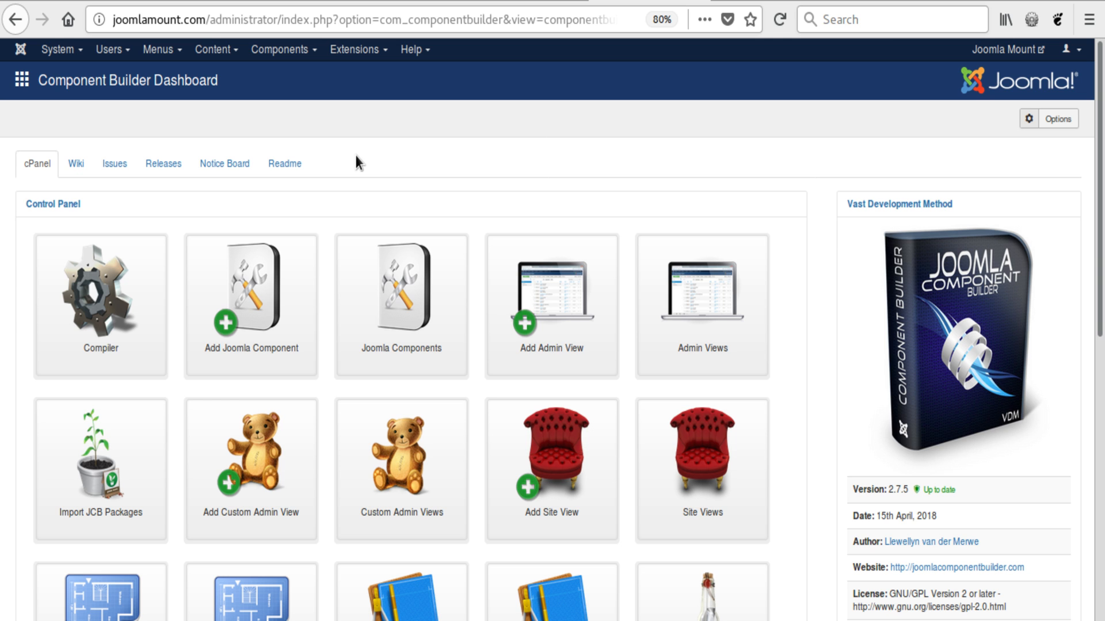
mouse_move(464, 156)
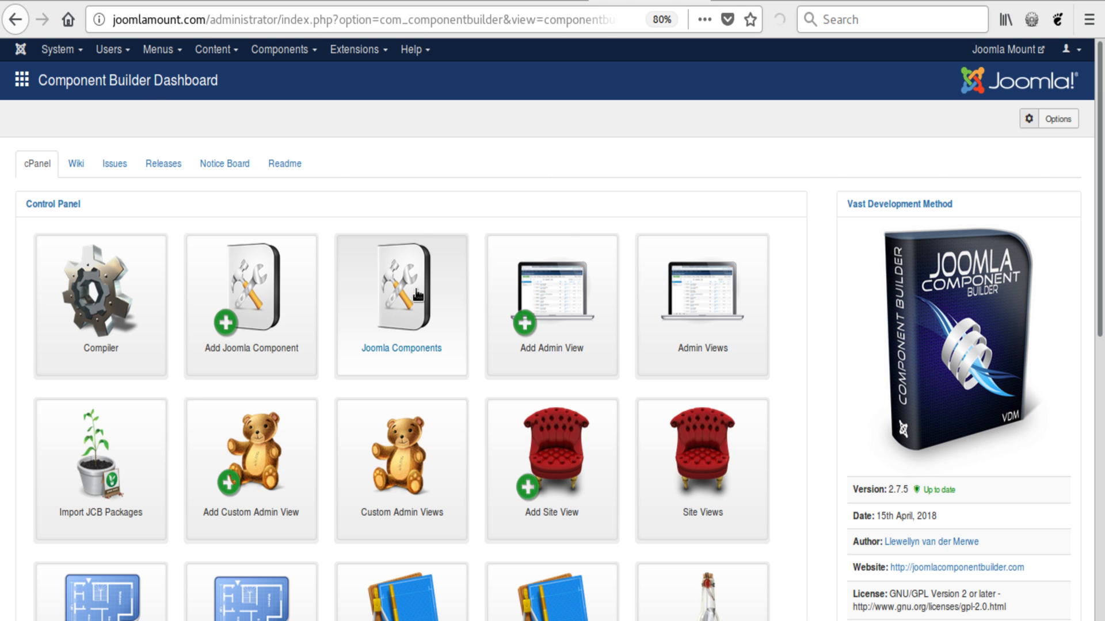
- View the Hello World component's dashboard from the Joomla Components list, then return to the list
left_click(400, 289)
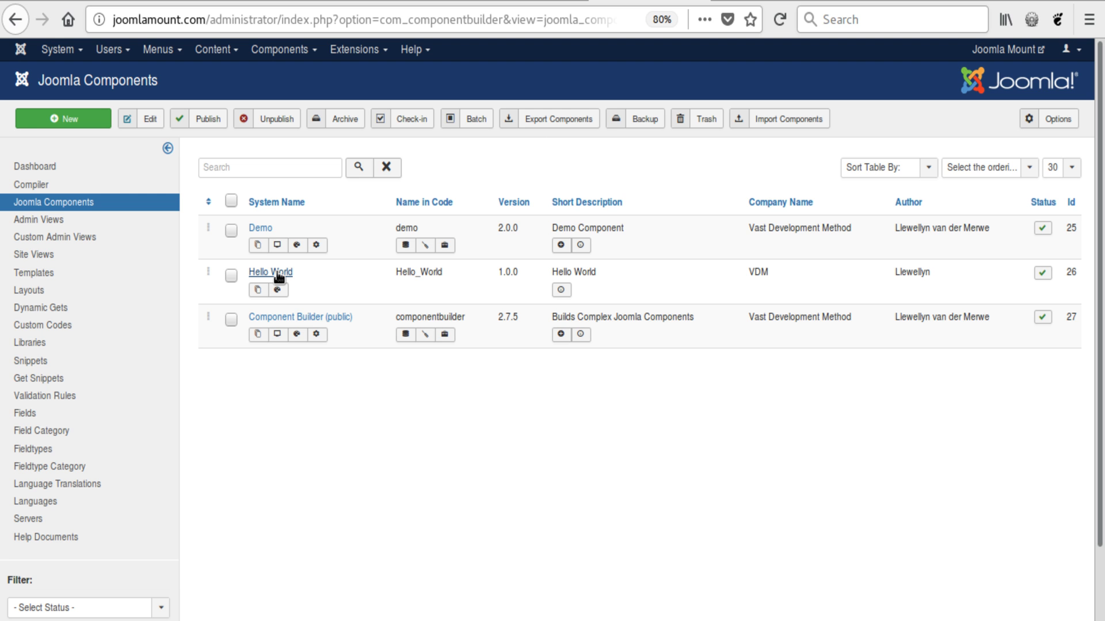
mouse_move(296, 68)
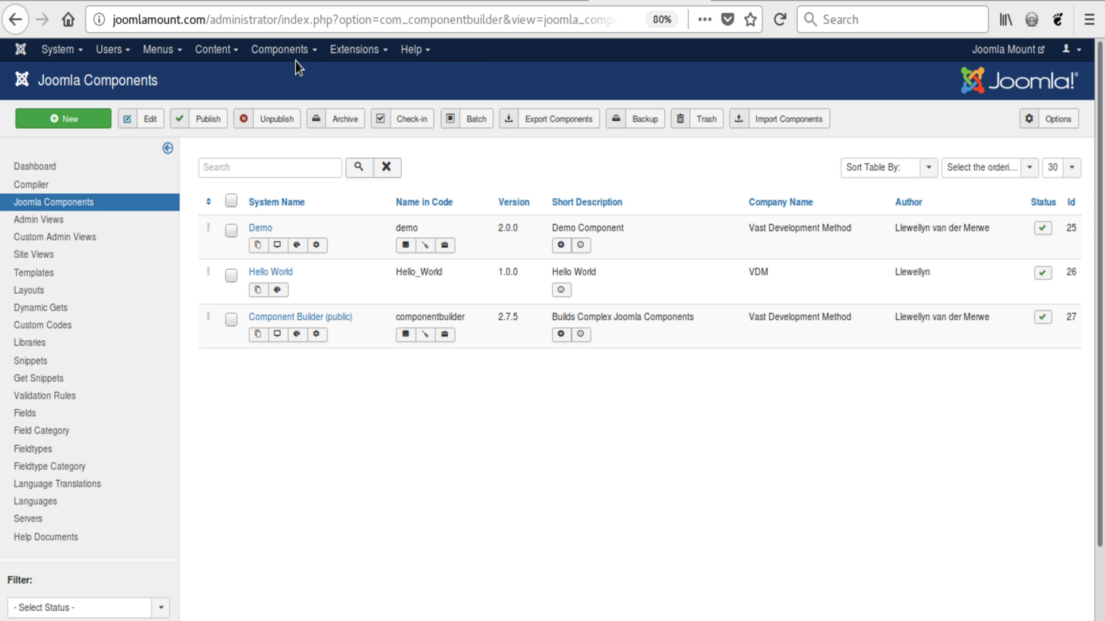
right_click(283, 90)
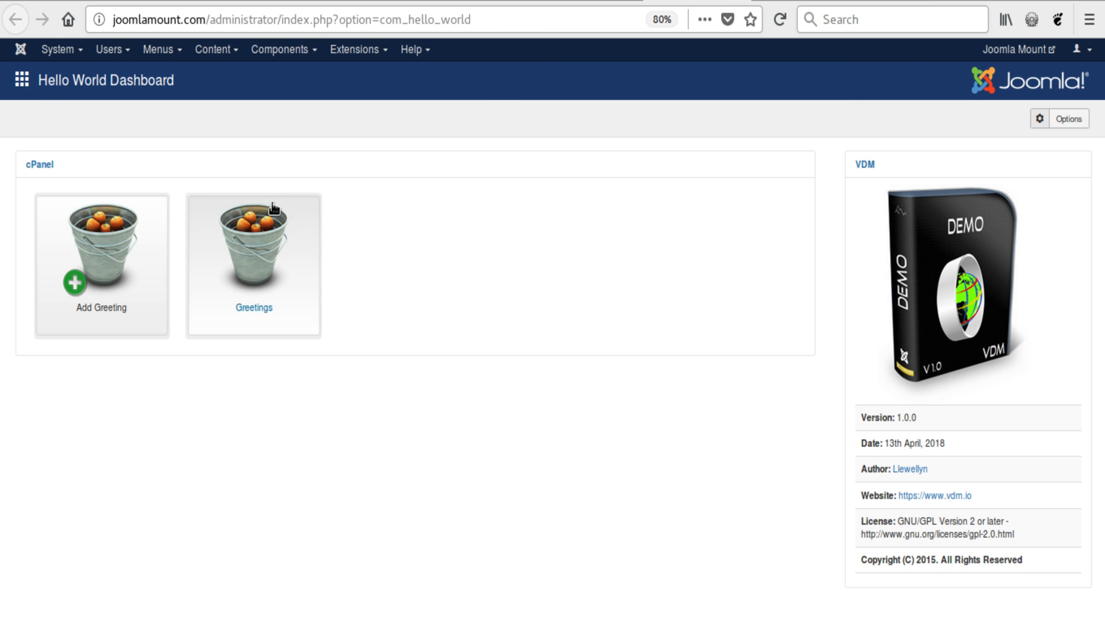
mouse_move(596, 239)
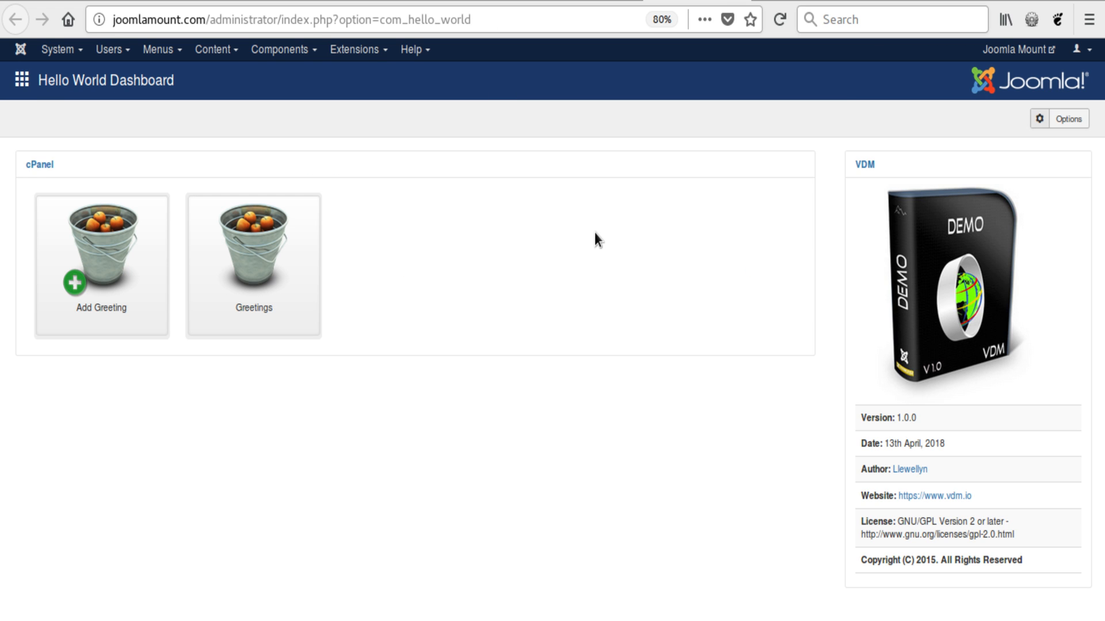
mouse_move(583, 229)
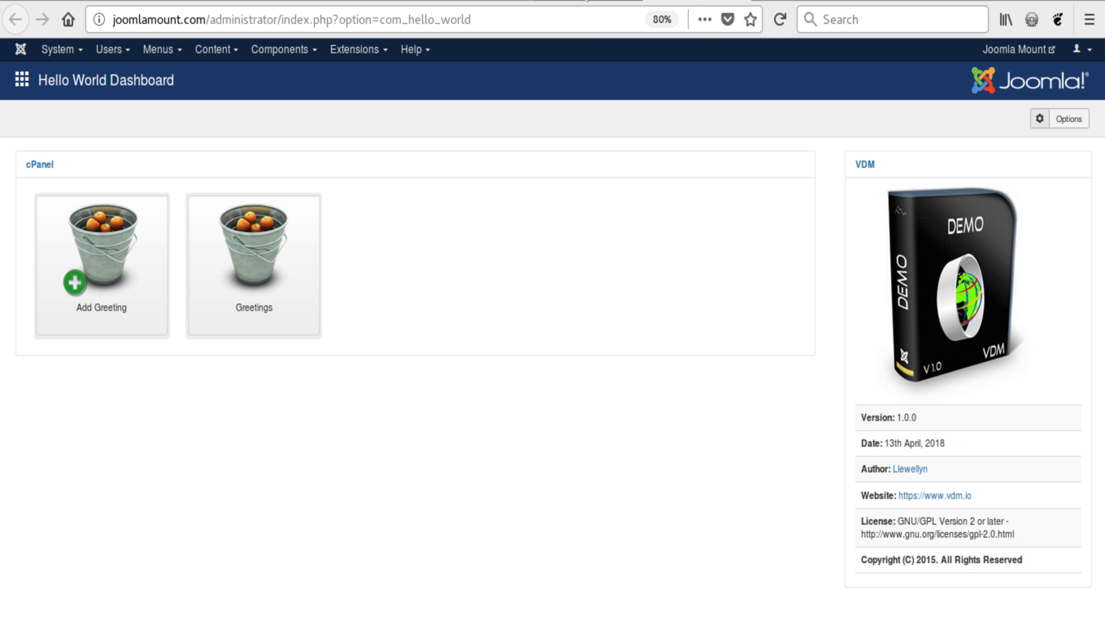
left_click(281, 50)
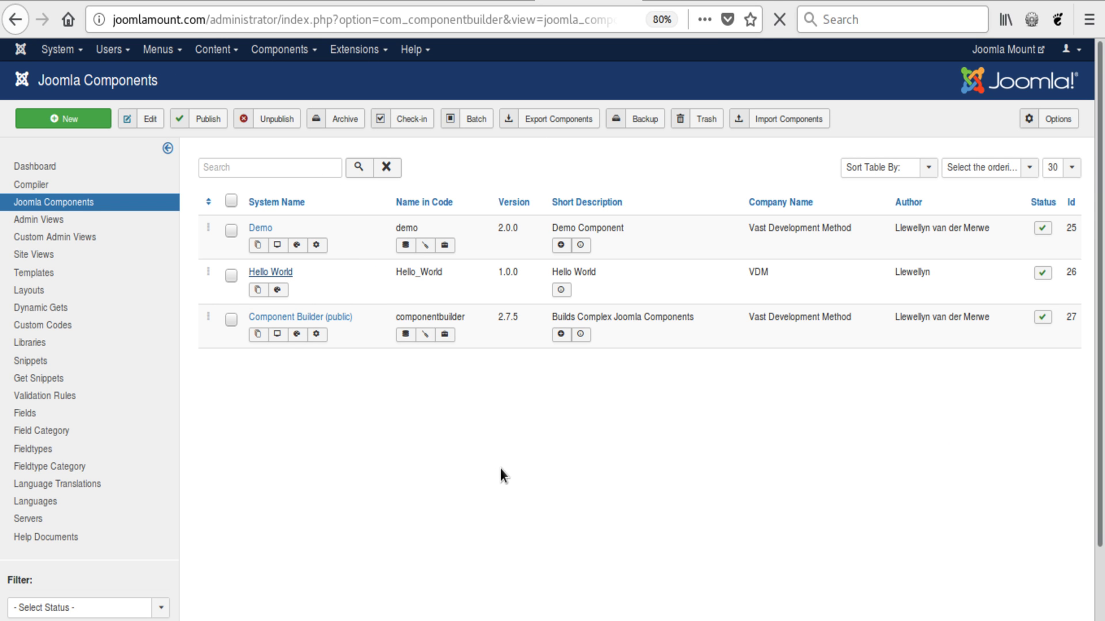
- Edit the Hello World component and go to its Dash & Install settings
left_click(269, 273)
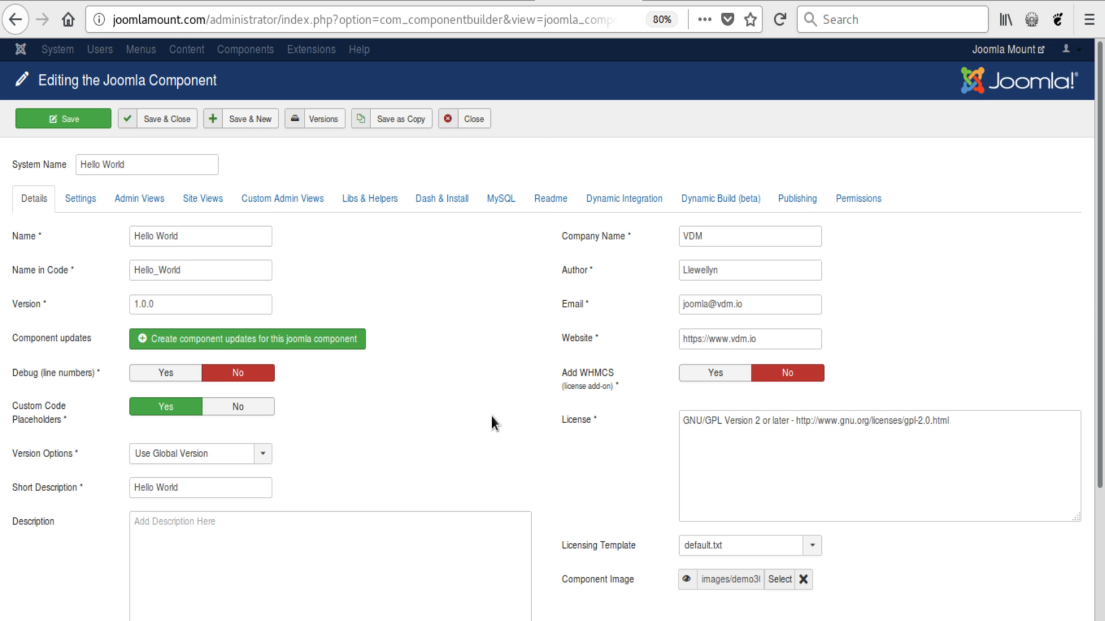
mouse_move(442, 199)
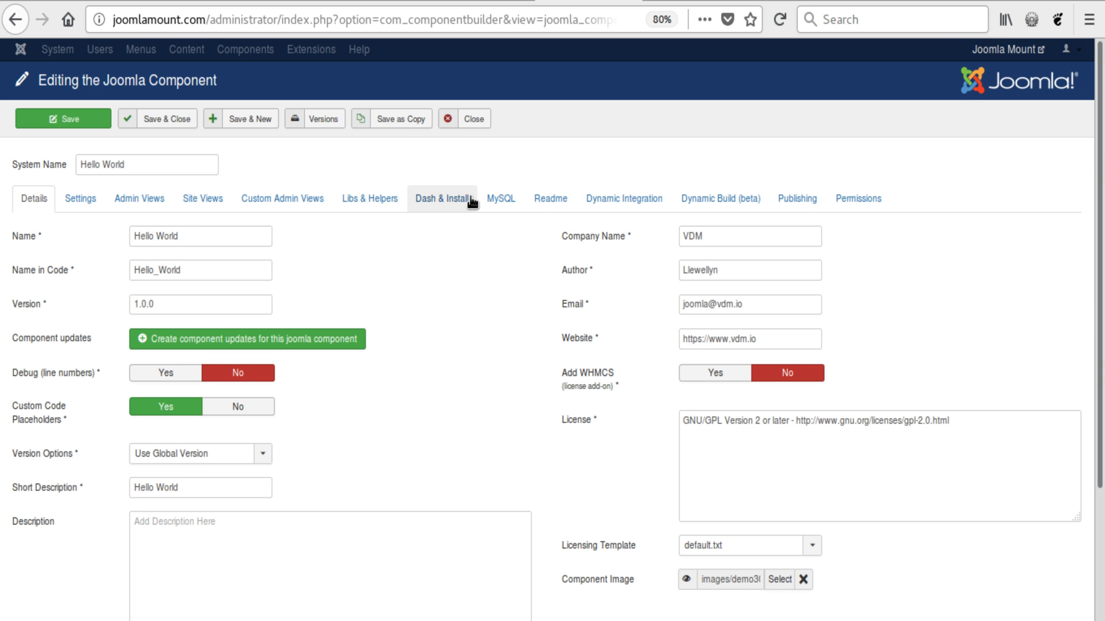
mouse_move(173, 80)
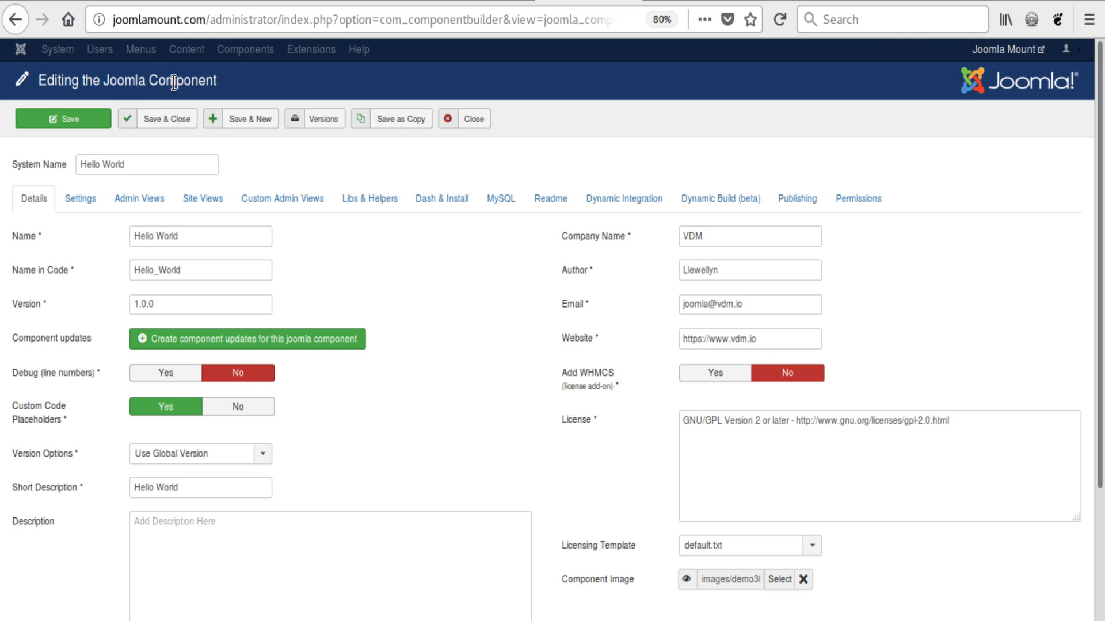
mouse_move(386, 253)
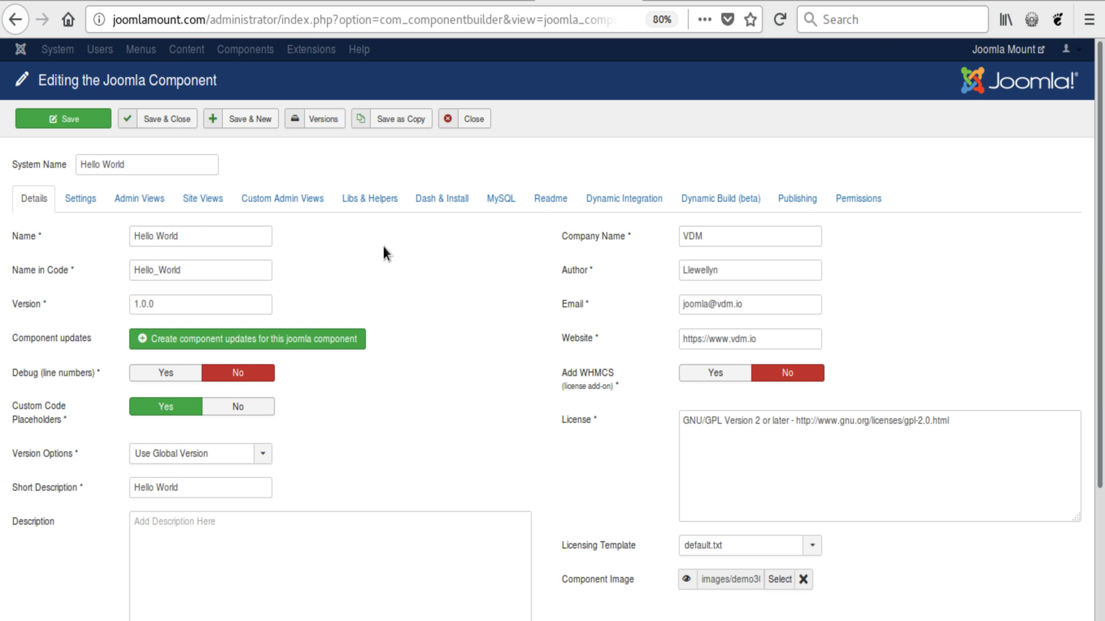
left_click(368, 198)
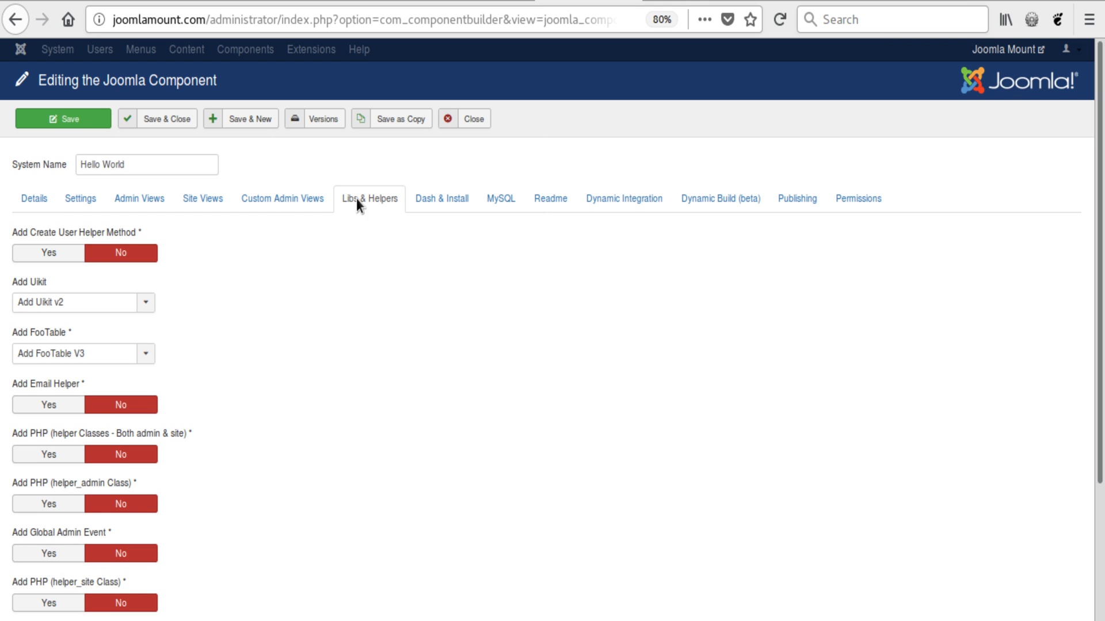
left_click(440, 198)
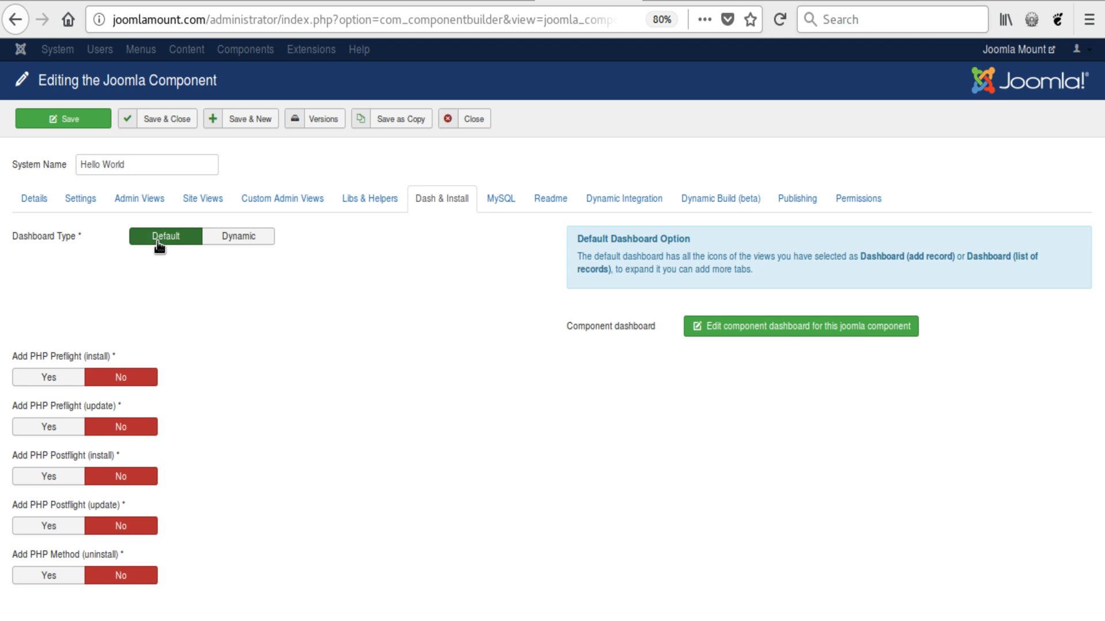
mouse_move(991, 254)
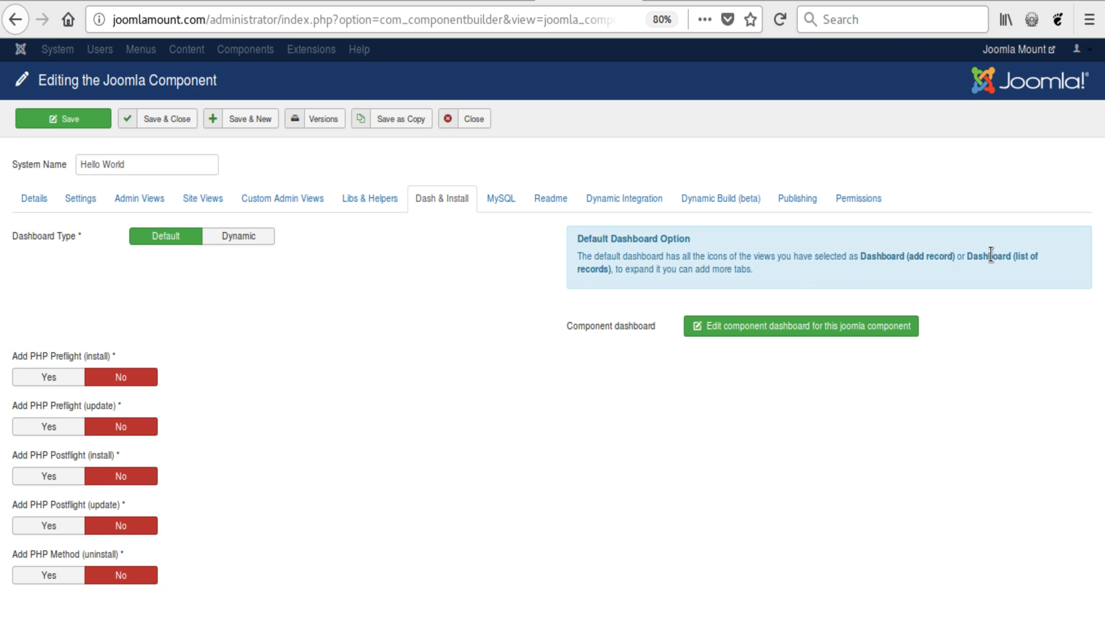
mouse_move(598, 268)
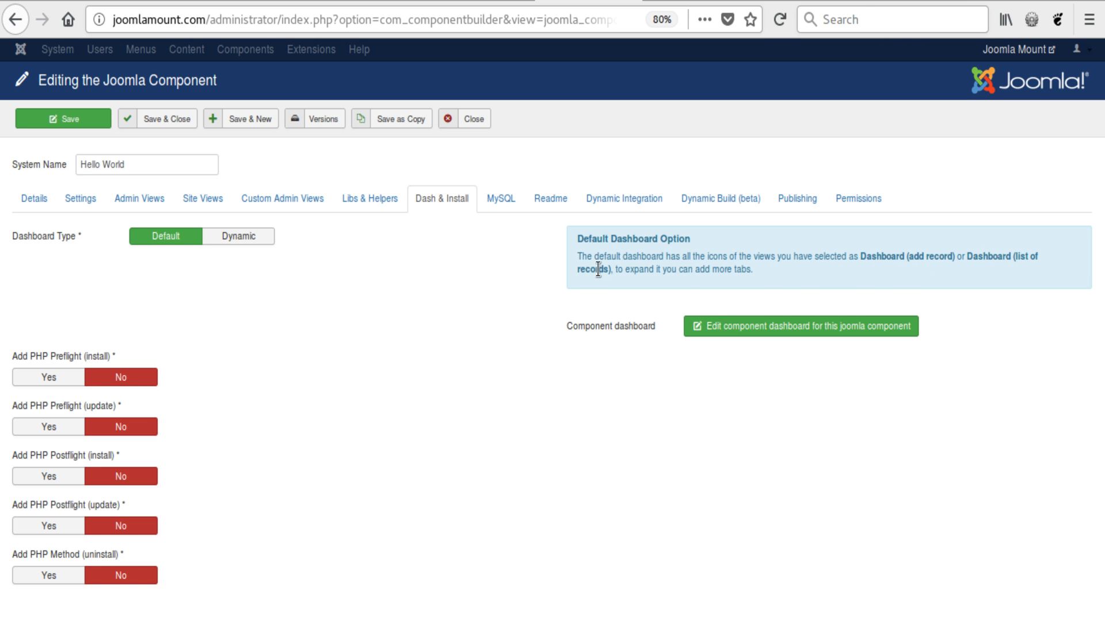
mouse_move(385, 282)
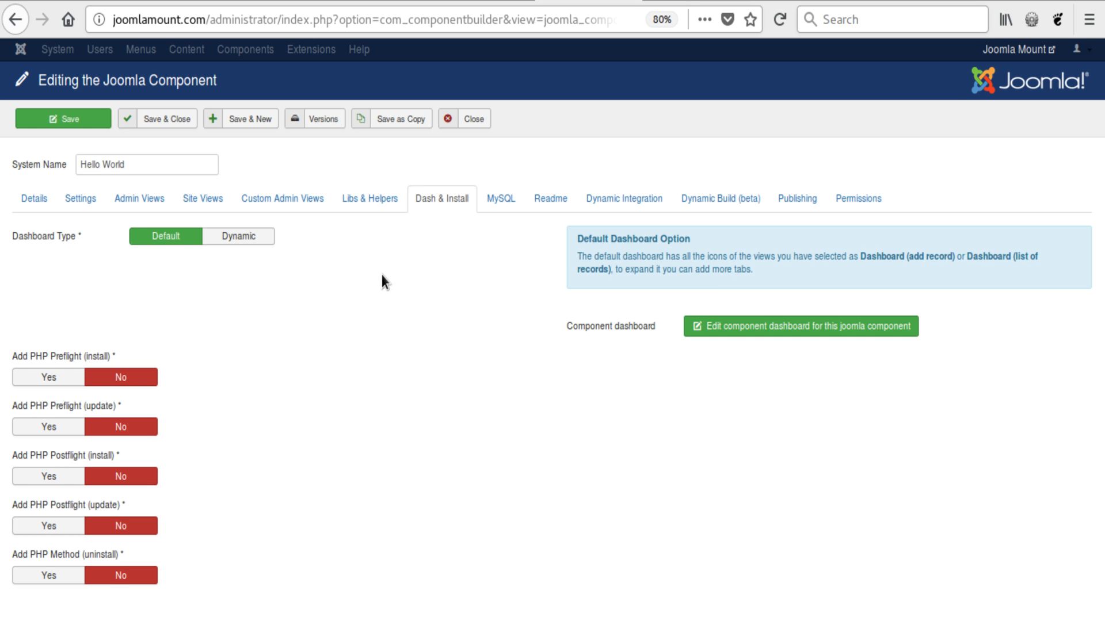
- Set Dashboard Type to Dynamic with Greetings [admin view] as the dynamic dashboard
left_click(240, 236)
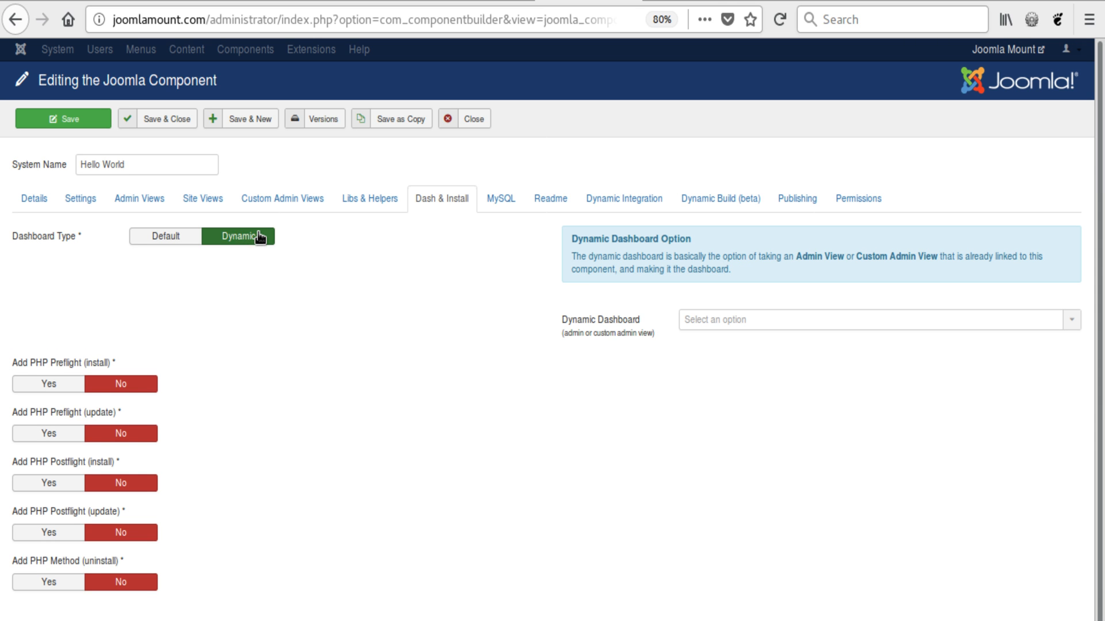
left_click(873, 318)
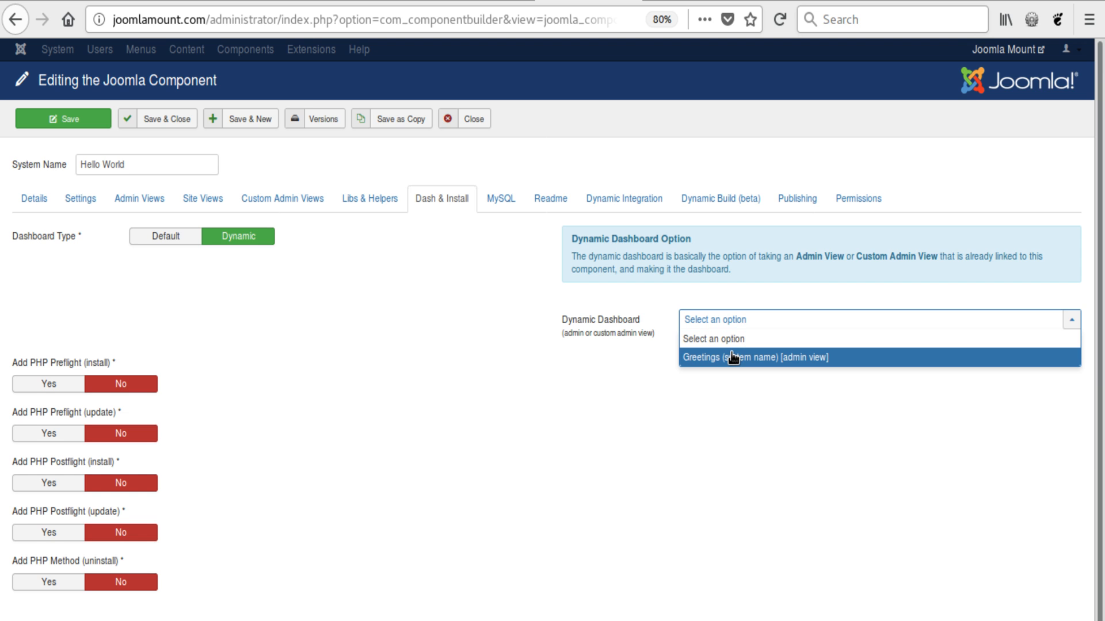
left_click(754, 357)
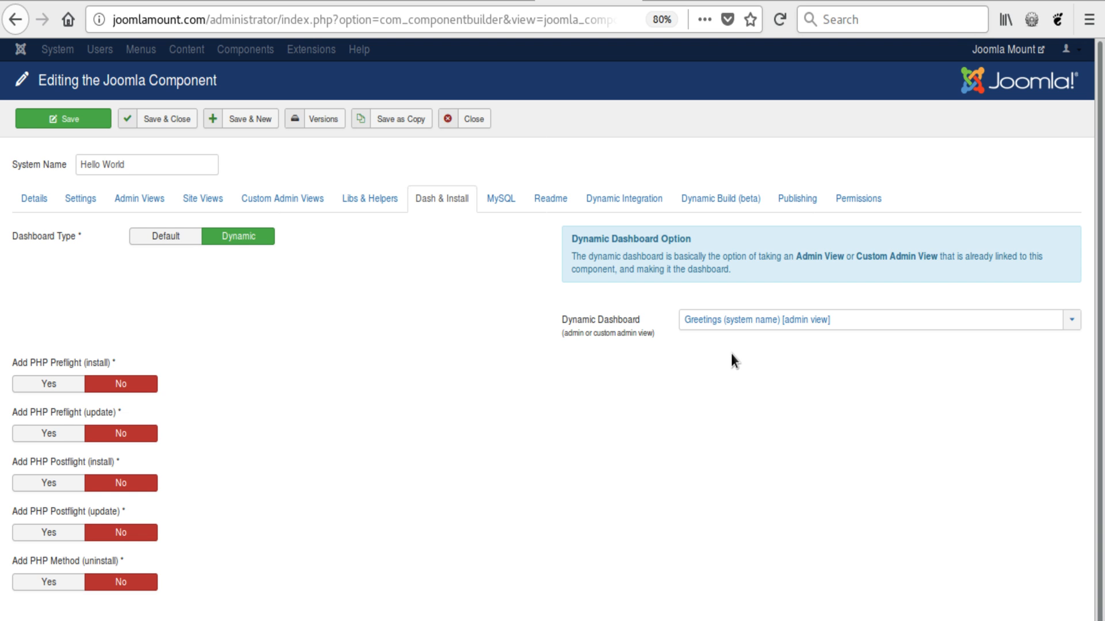
mouse_move(157, 118)
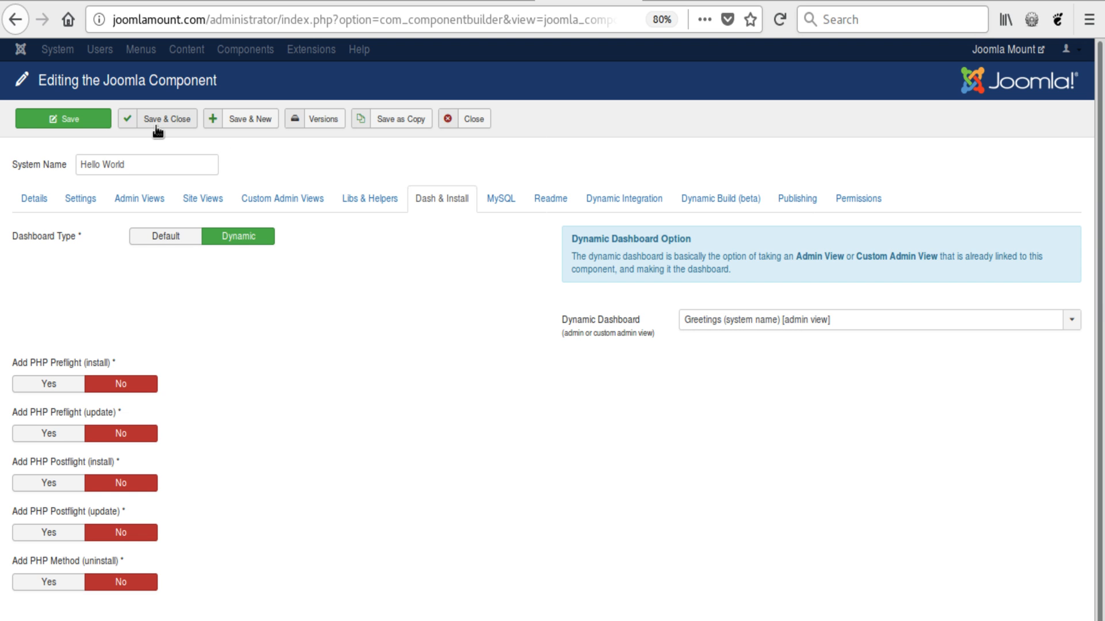
- Save Hello World, compile it with Debug set to Global, and install com_Hello_World on this site
left_click(162, 118)
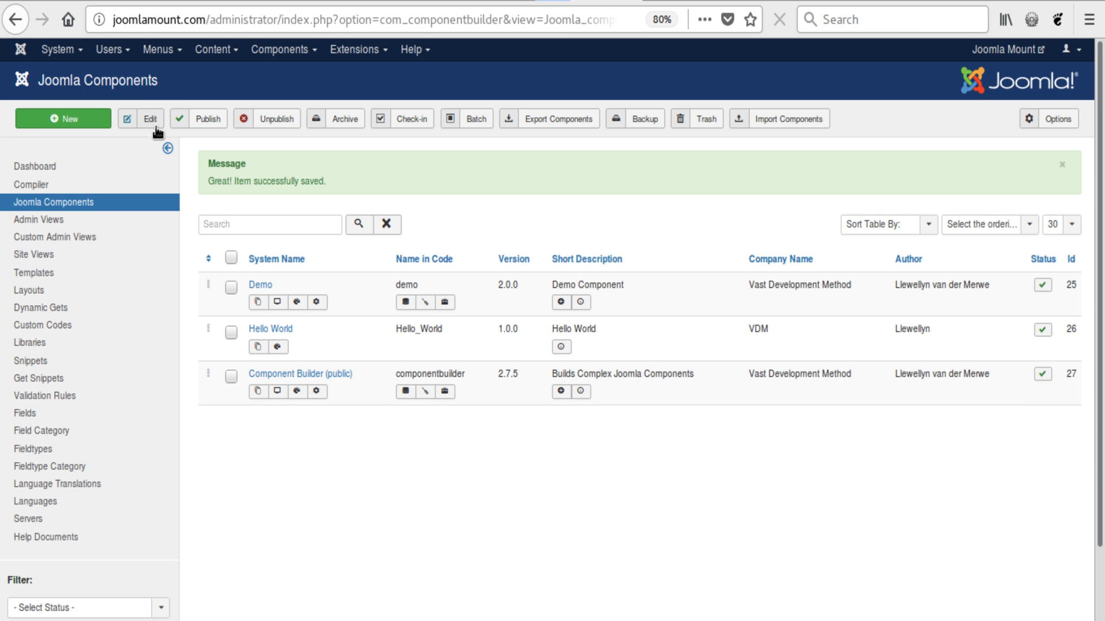
left_click(30, 184)
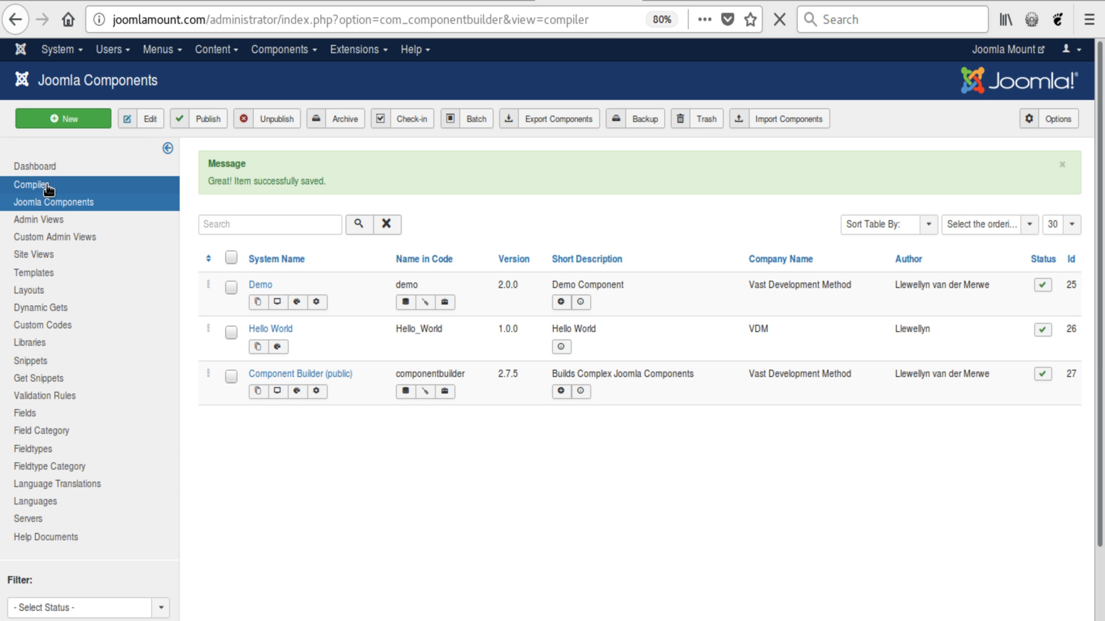
left_click(30, 184)
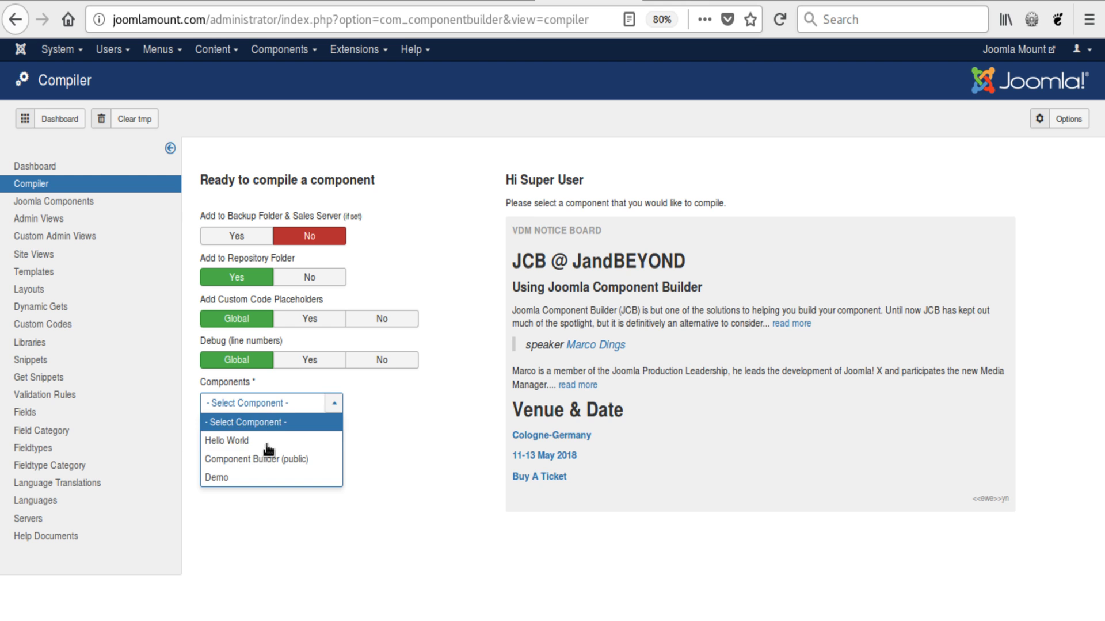
left_click(226, 441)
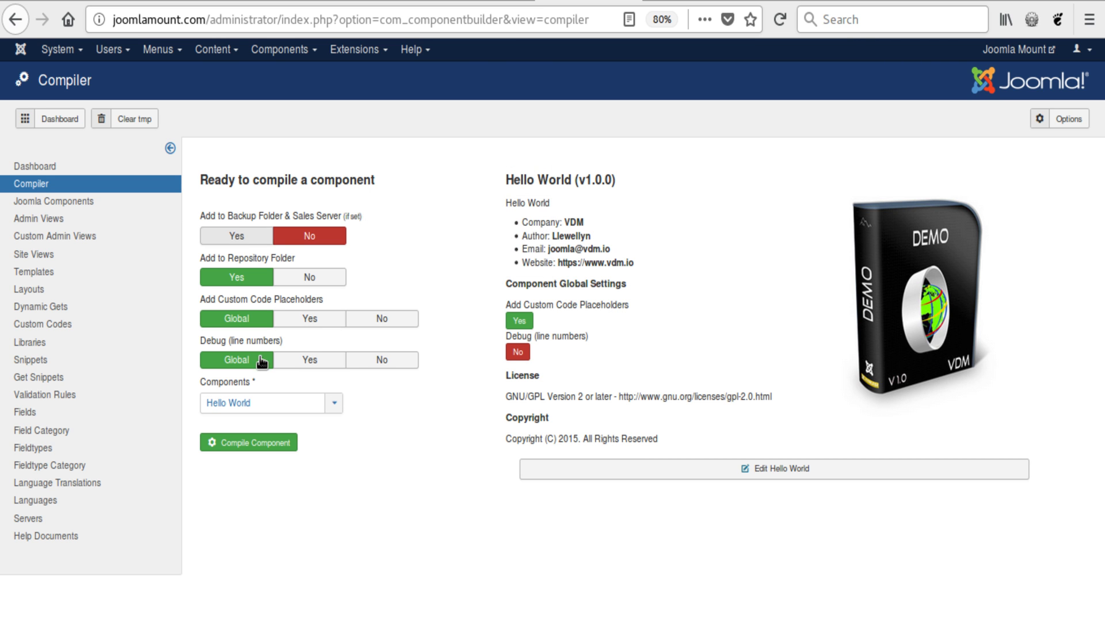
left_click(249, 441)
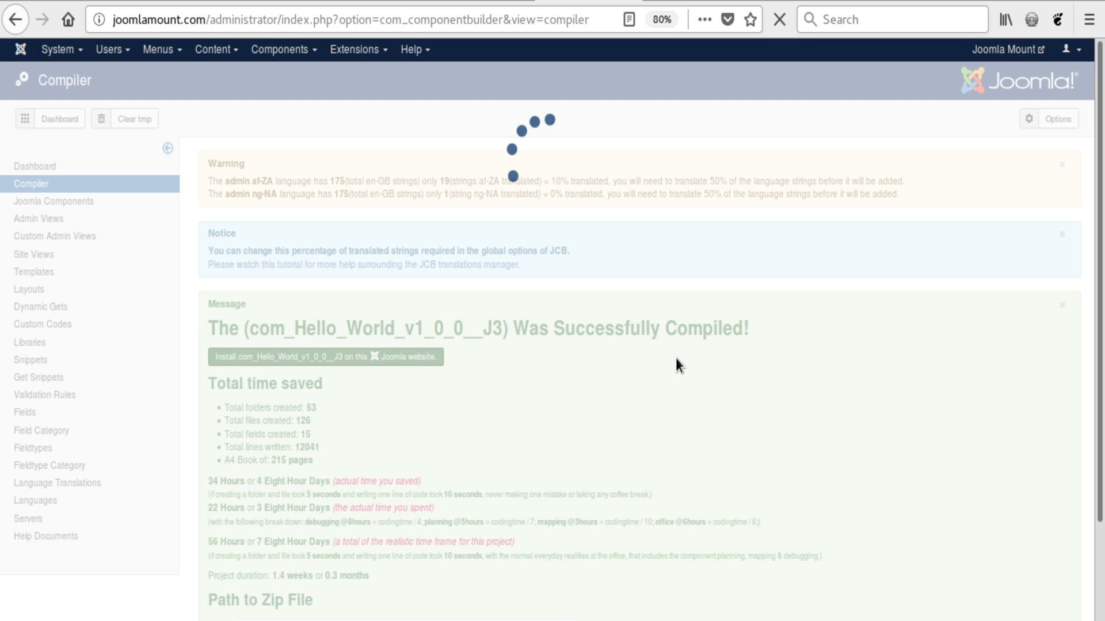
left_click(324, 357)
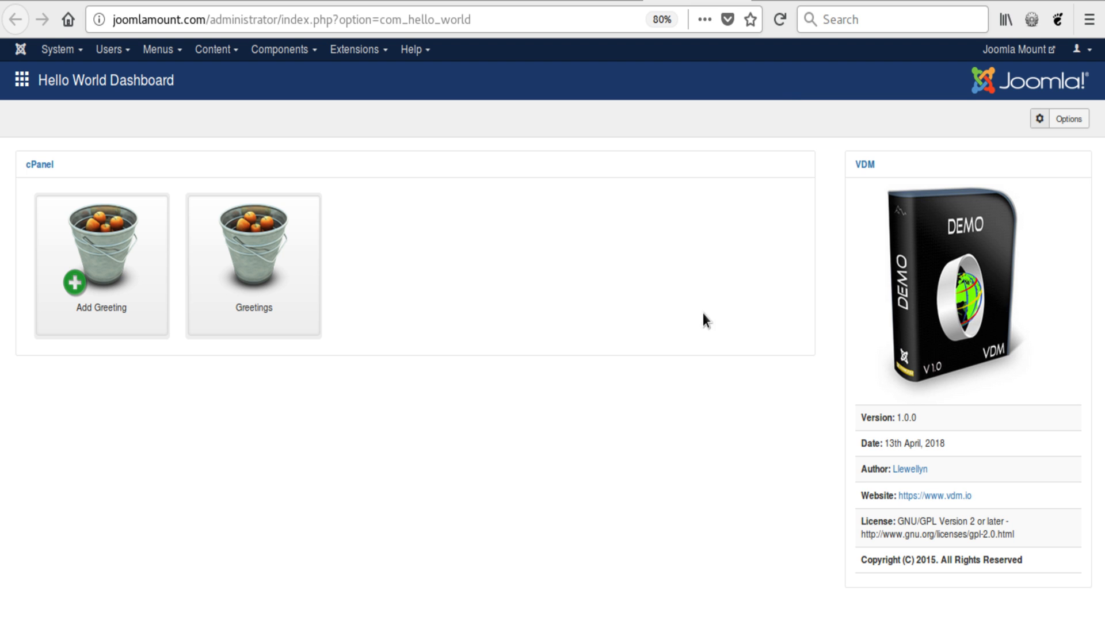
- Open the Hello World Greetings list via Components > Hello World, showing the 'Hie daar' greeting
left_click(283, 49)
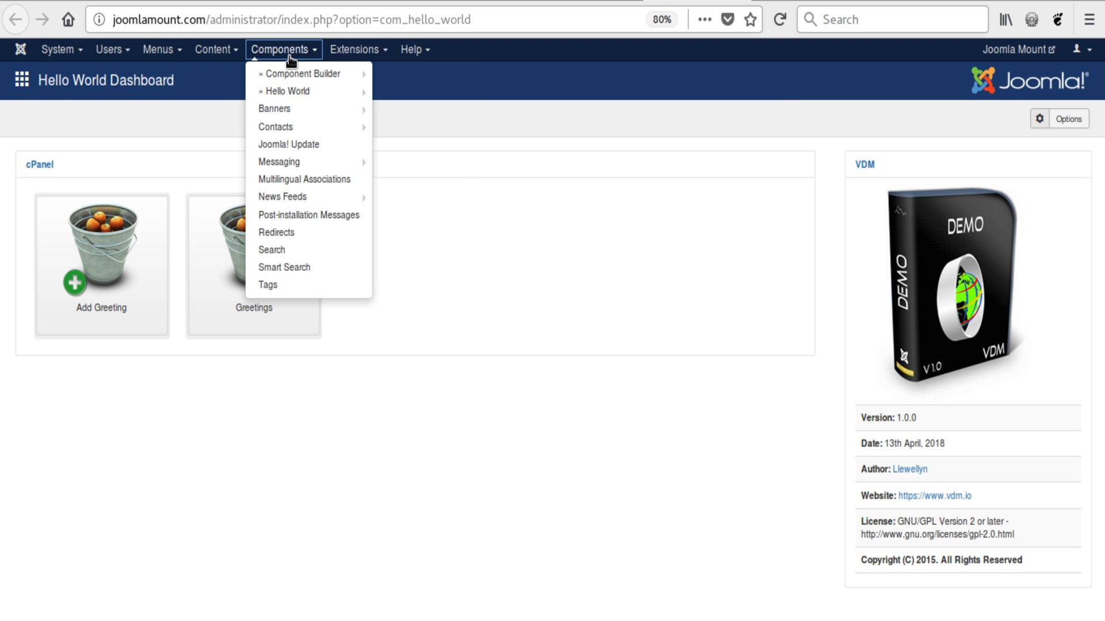
mouse_move(287, 91)
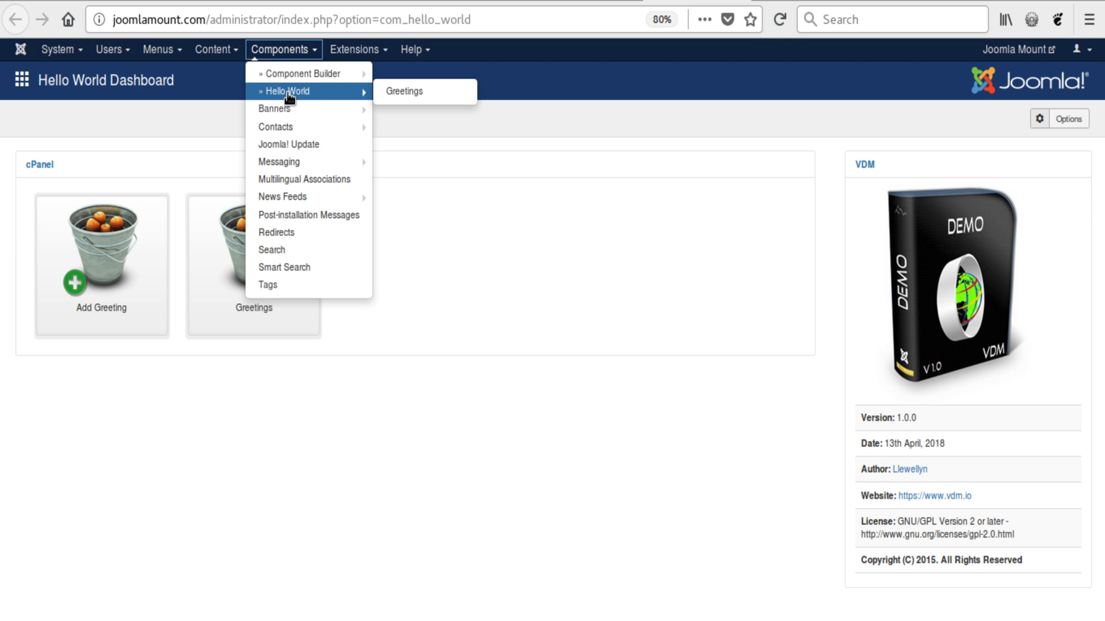
left_click(404, 91)
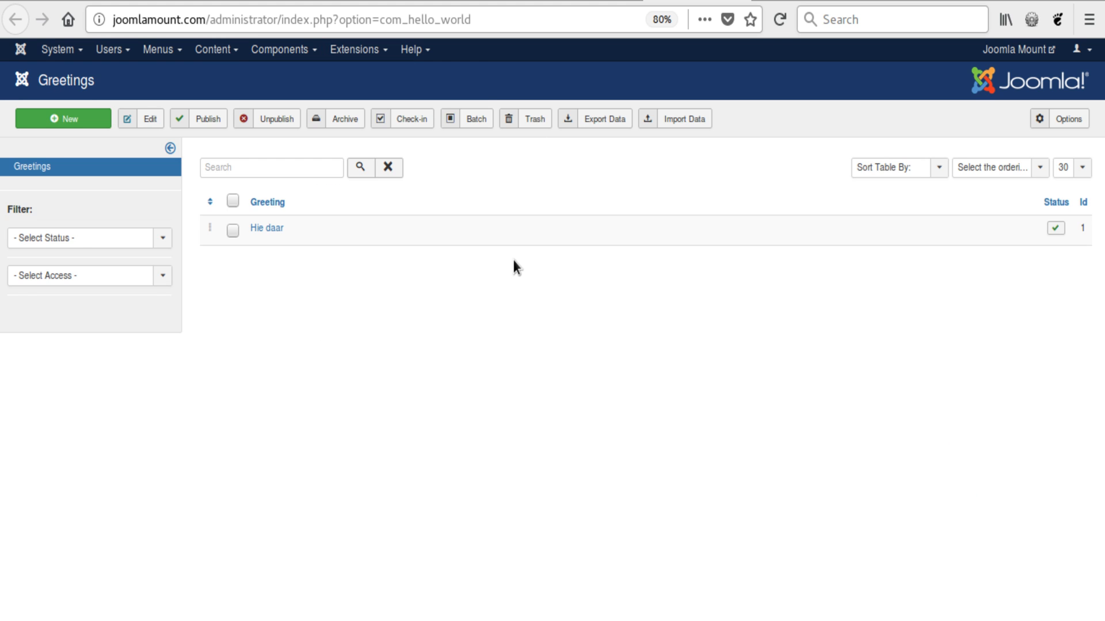
mouse_move(501, 268)
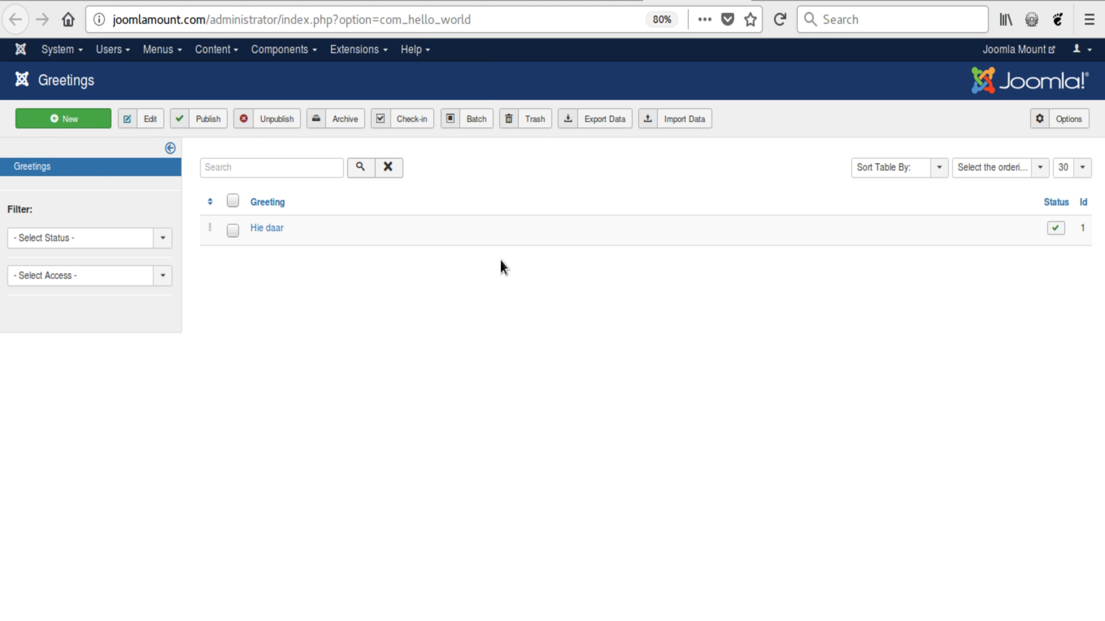
mouse_move(279, 49)
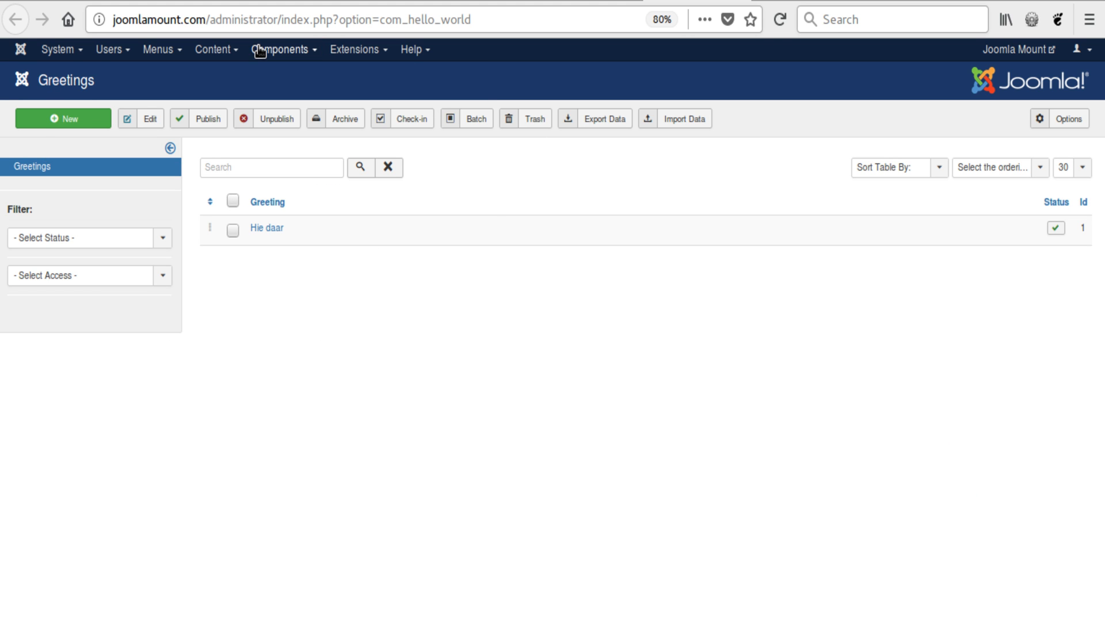
left_click(283, 50)
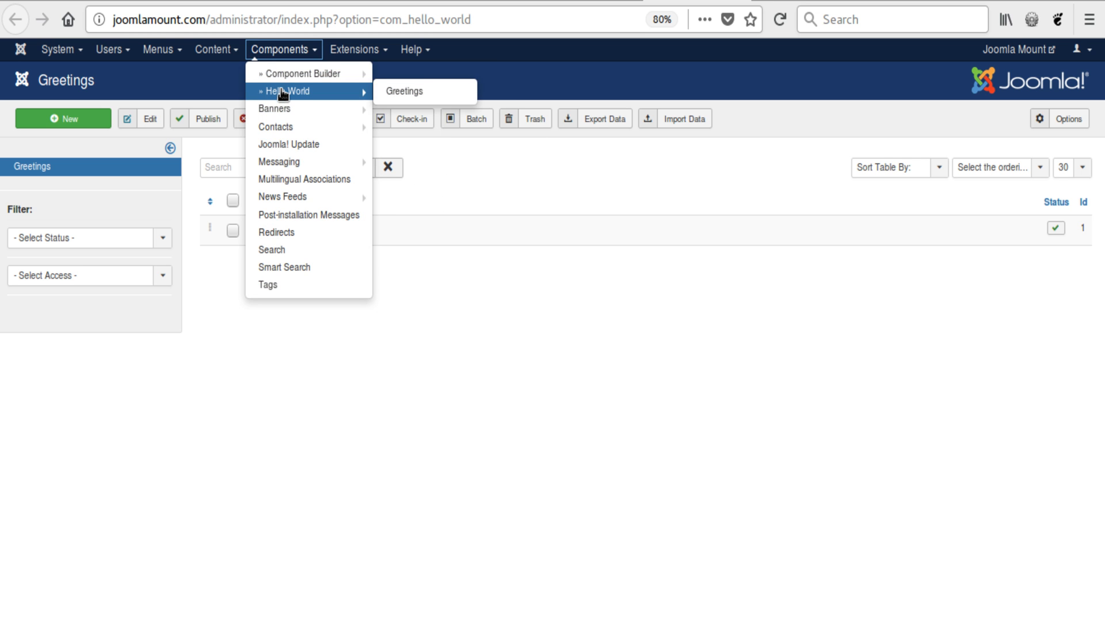
left_click(403, 91)
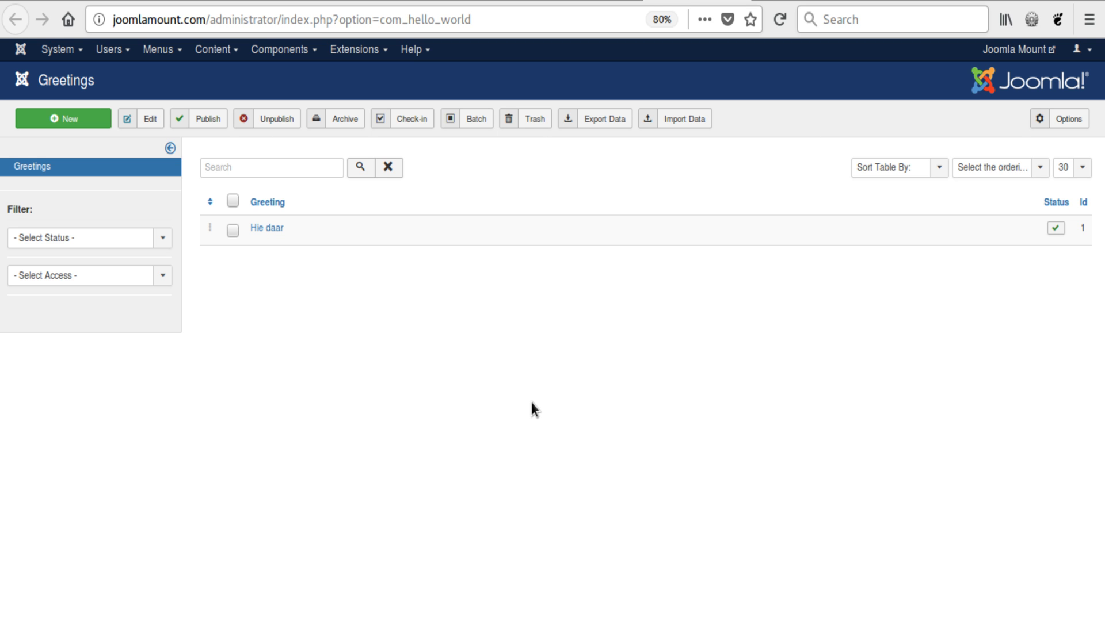
left_click(283, 49)
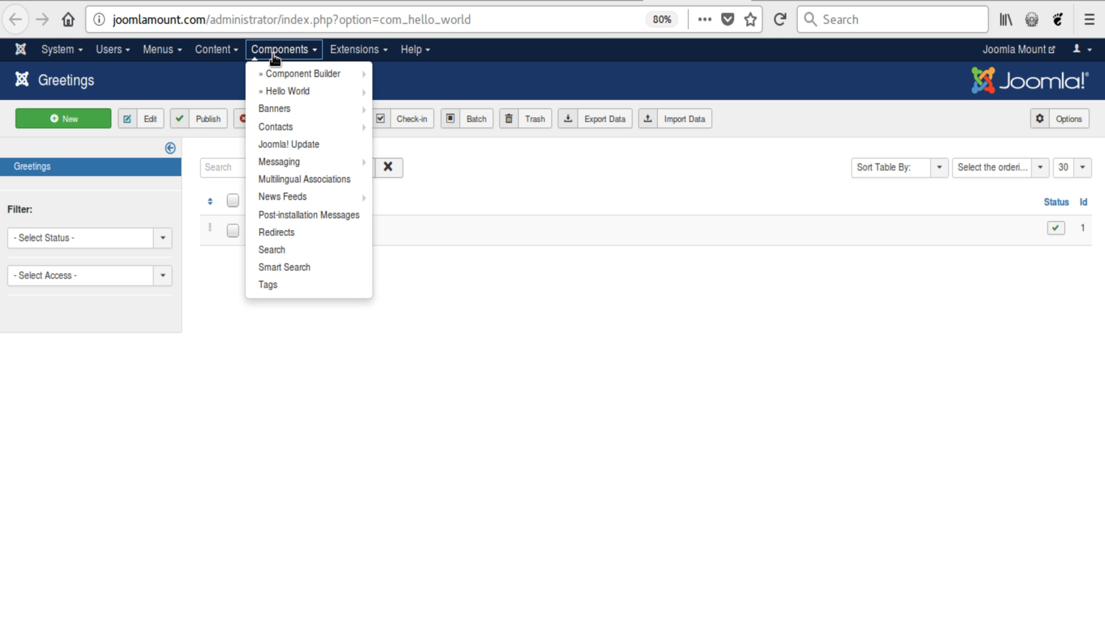
- Return to Component Builder and list the Custom Admin Views (JCB compiler, JCB Get Snippets)
left_click(303, 74)
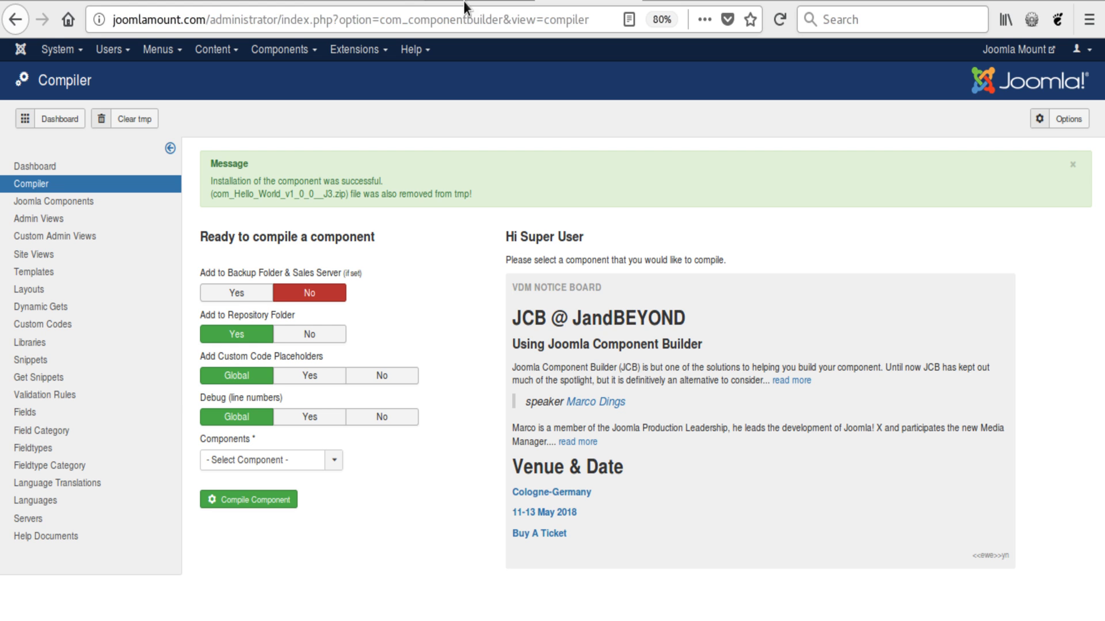
mouse_move(46, 178)
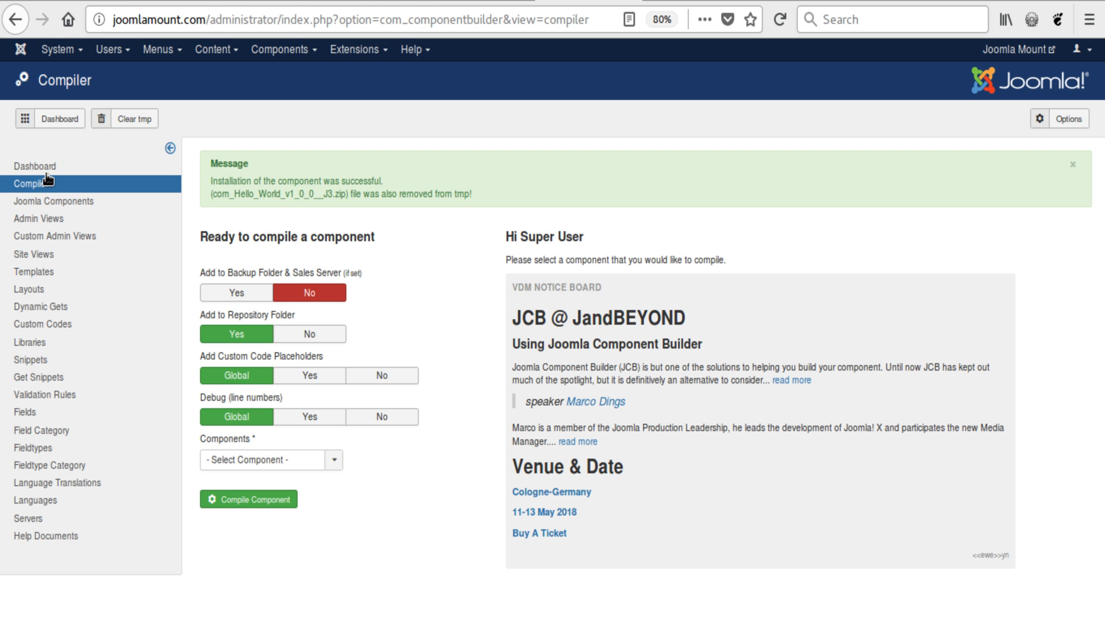
mouse_move(38, 219)
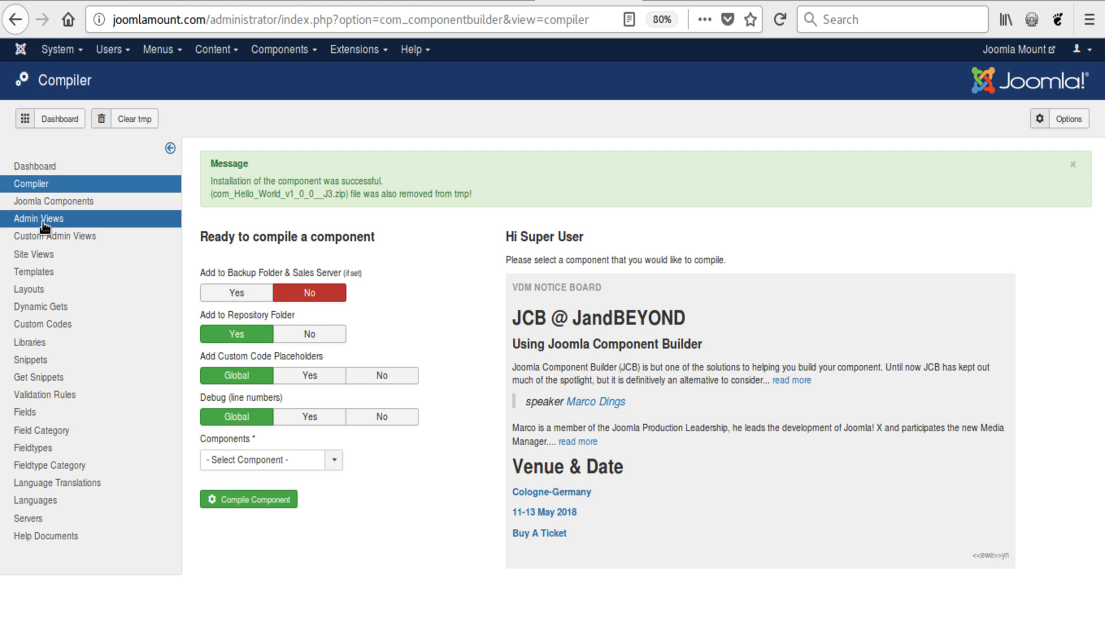
left_click(56, 236)
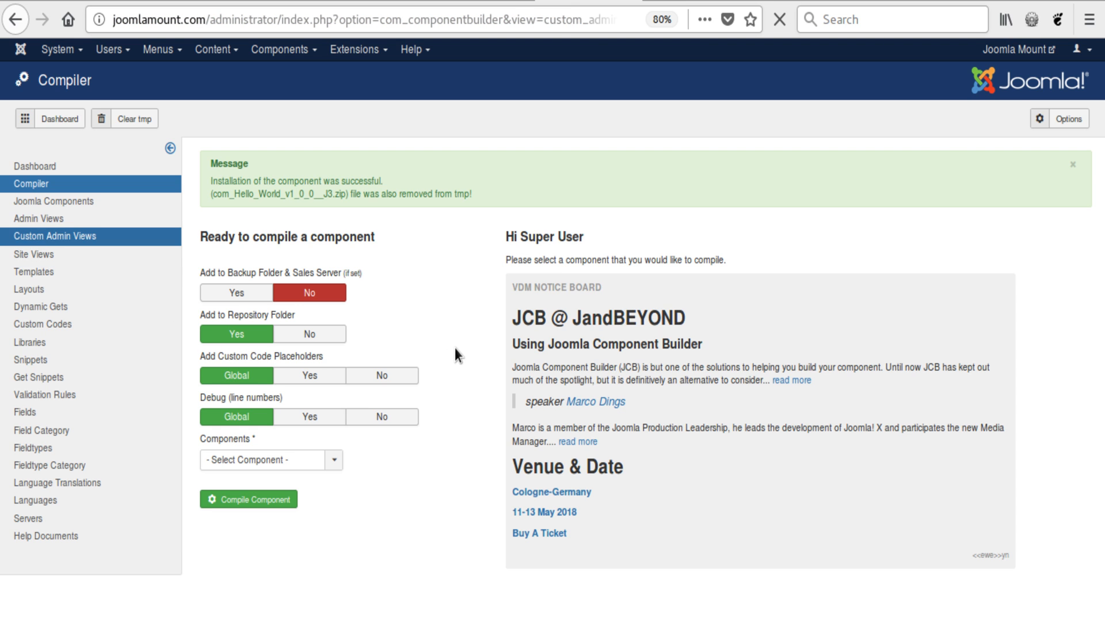
left_click(56, 236)
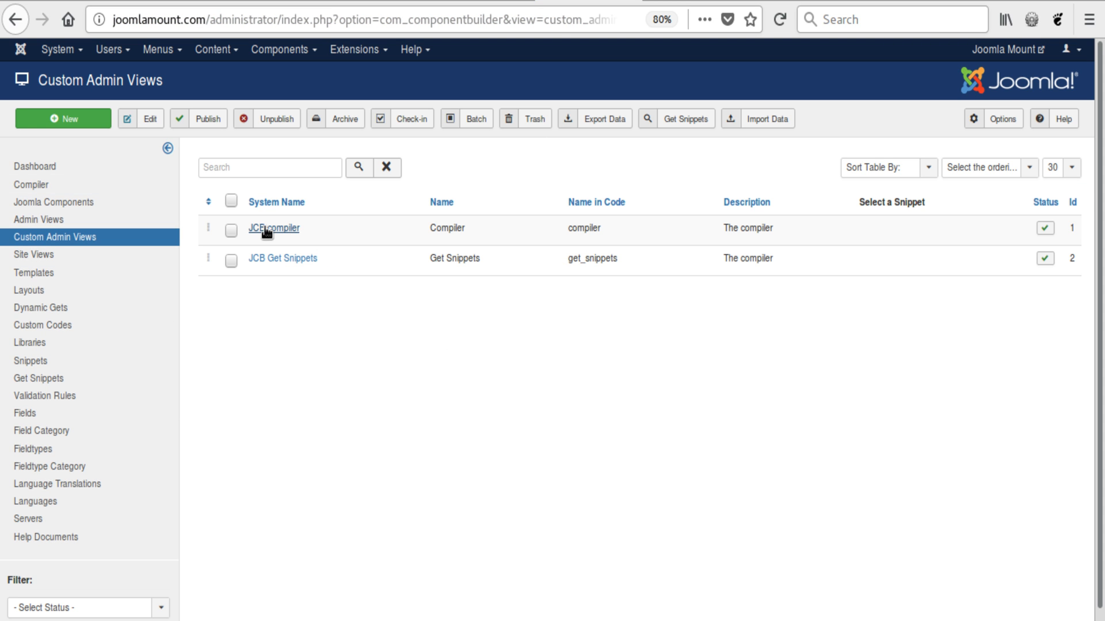
mouse_move(266, 275)
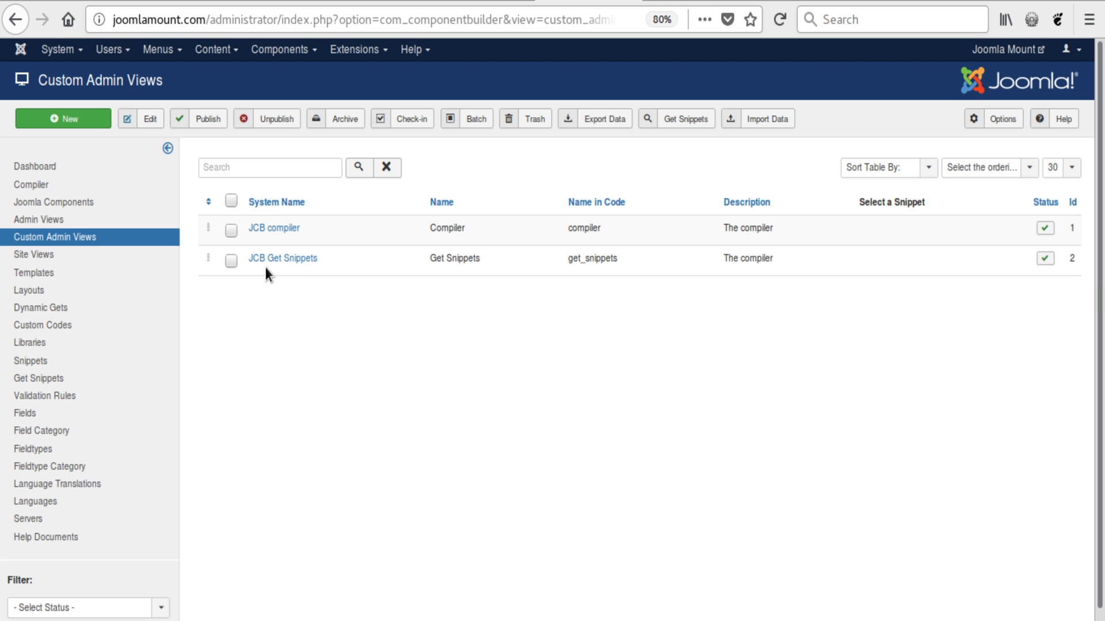
mouse_move(324, 385)
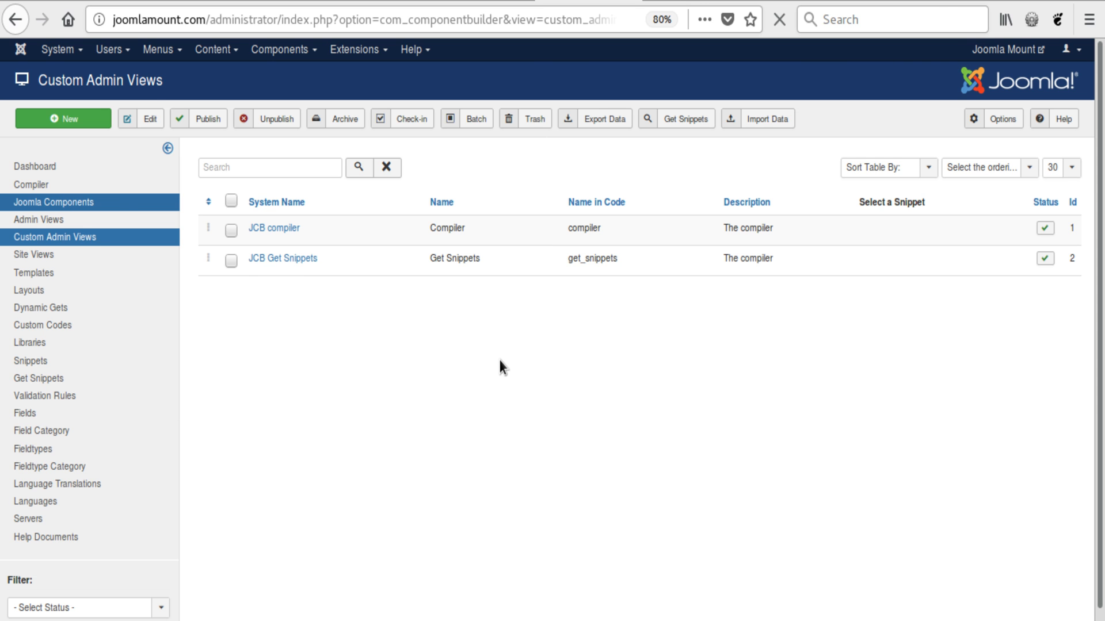
- Edit the Component Builder (public) component and go to its Dash & Install settings
left_click(54, 202)
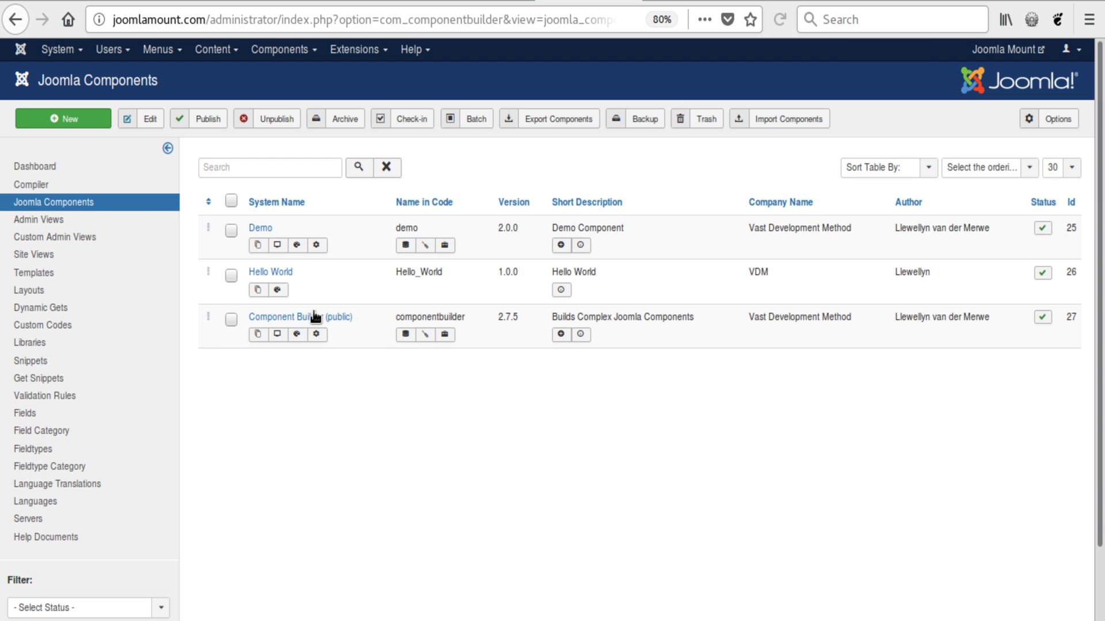
left_click(301, 317)
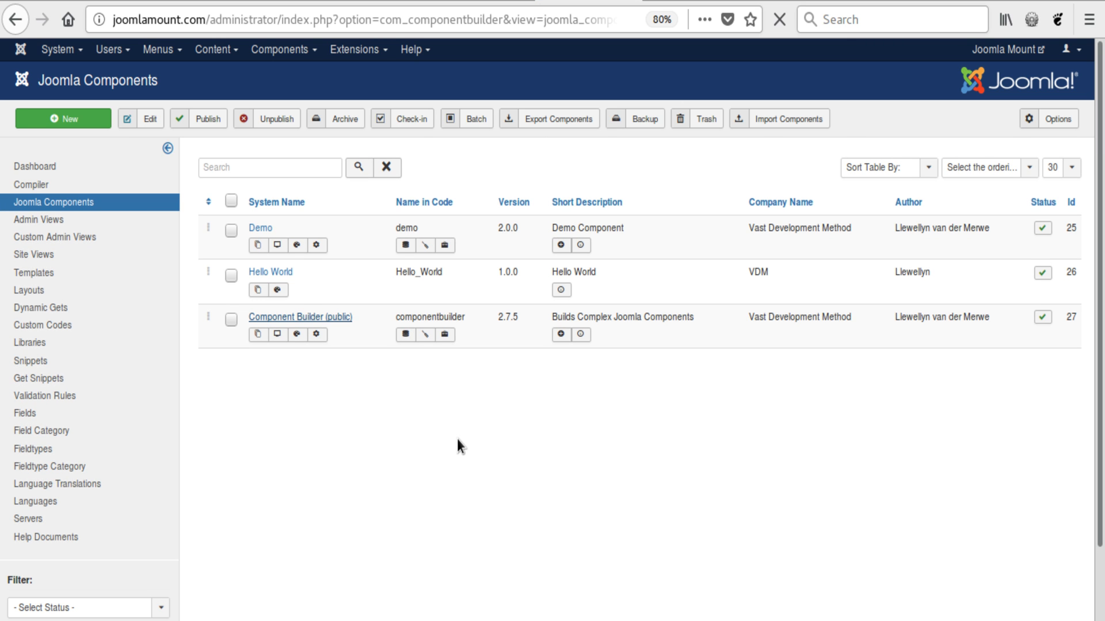
left_click(300, 317)
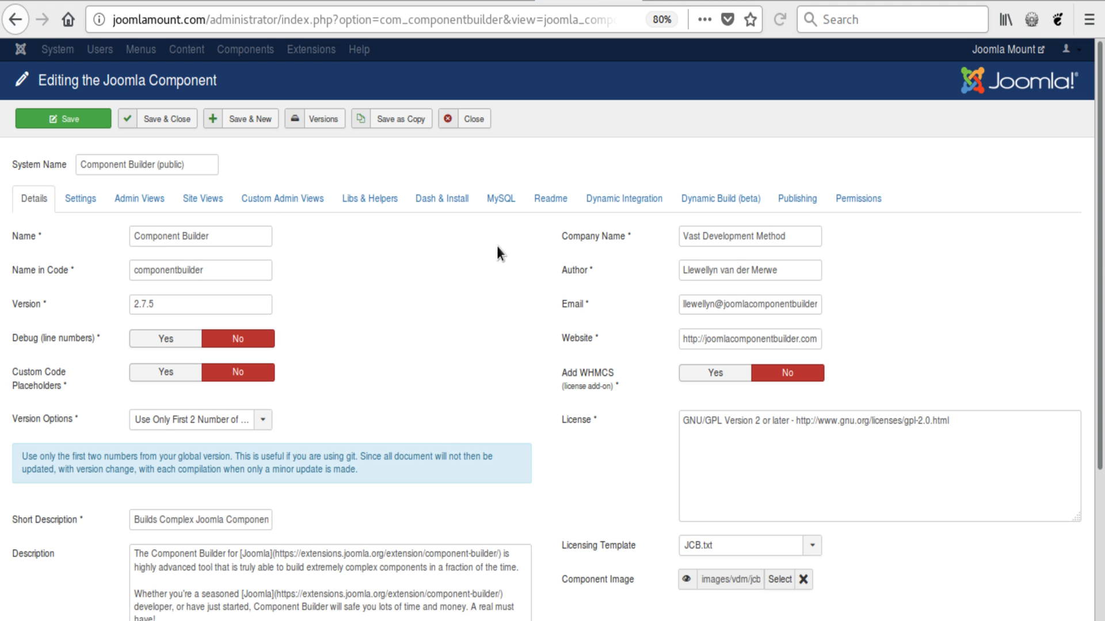
left_click(441, 198)
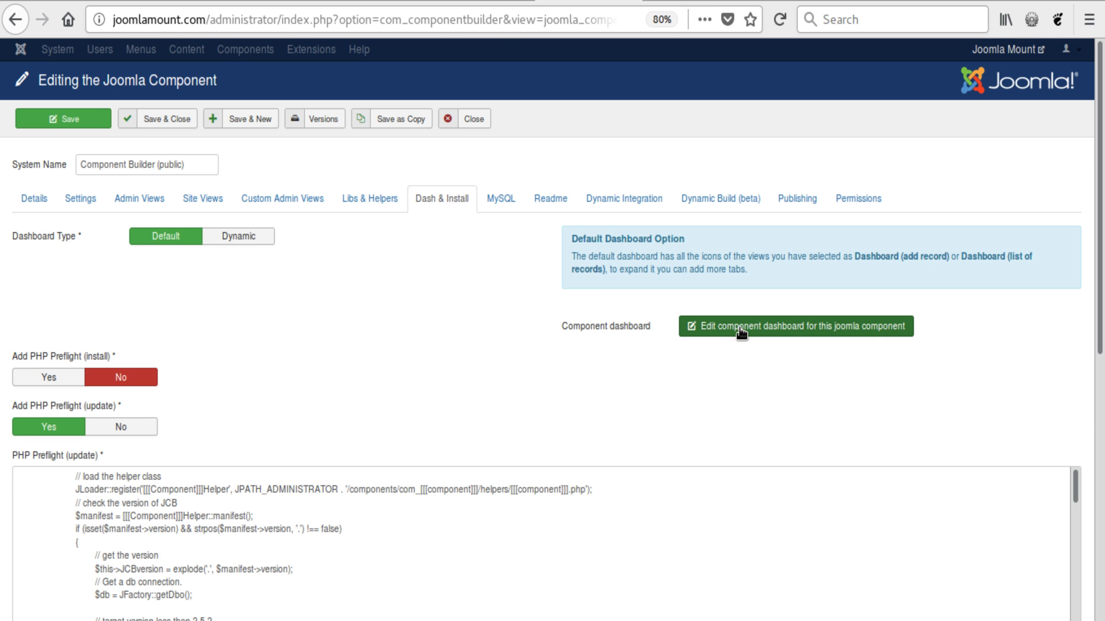
- Set Dashboard Type to Dynamic with JCB compiler [custom admin view], then save and close
left_click(239, 236)
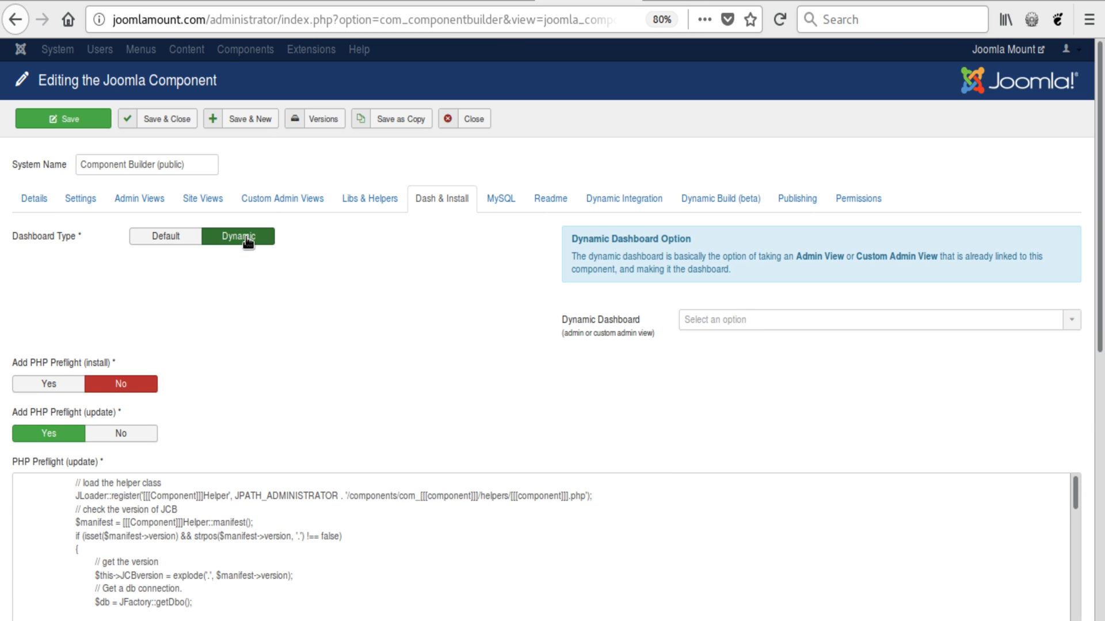
left_click(876, 319)
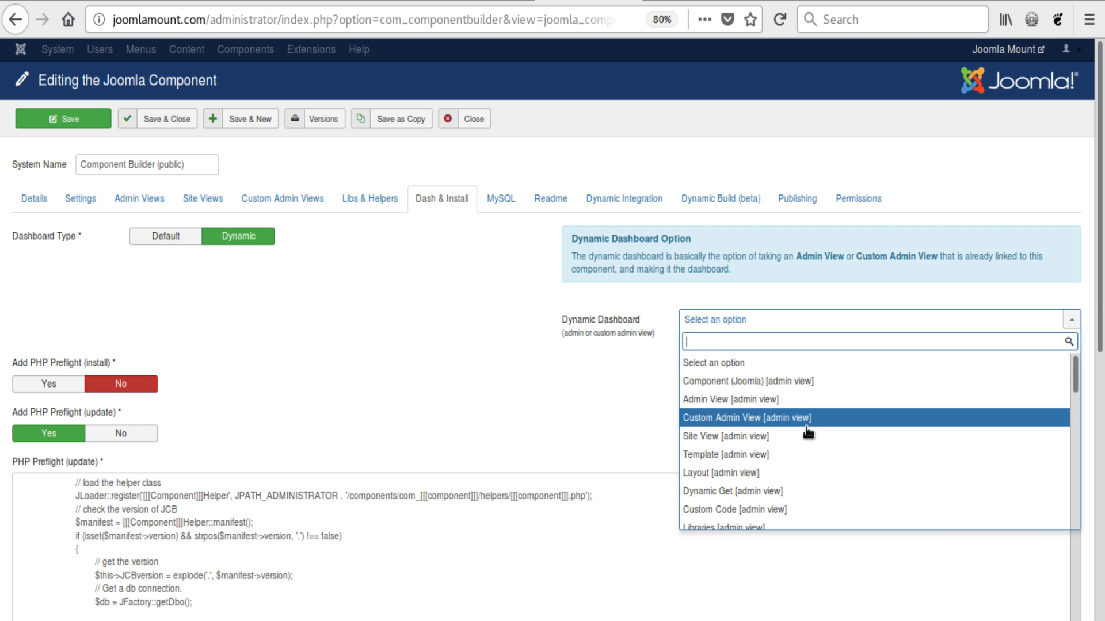
scroll("down", 3)
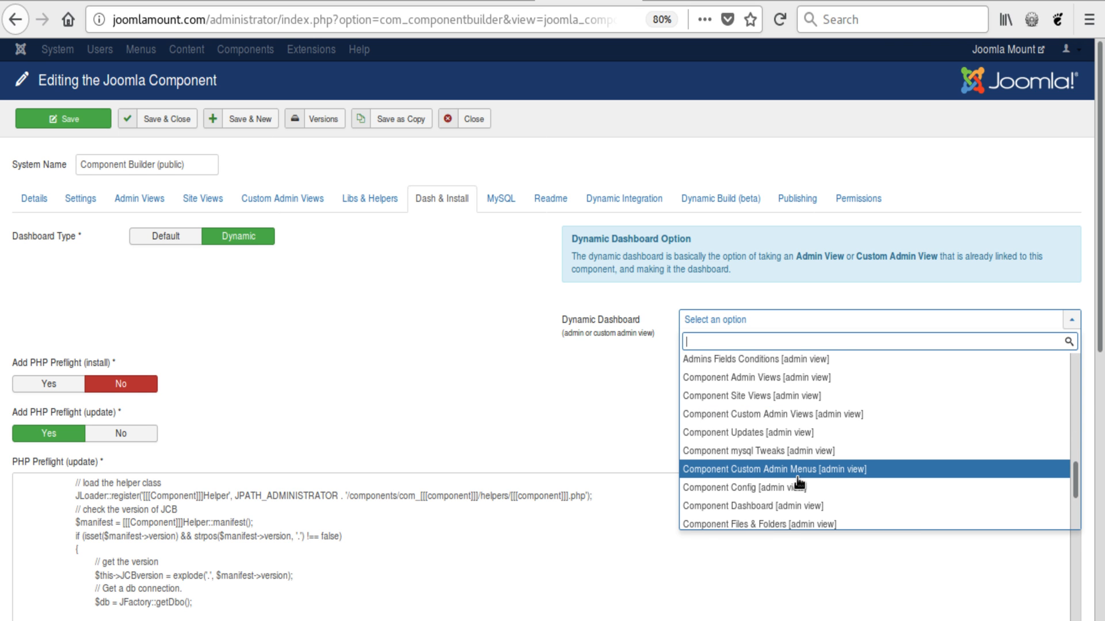
scroll("down", 3)
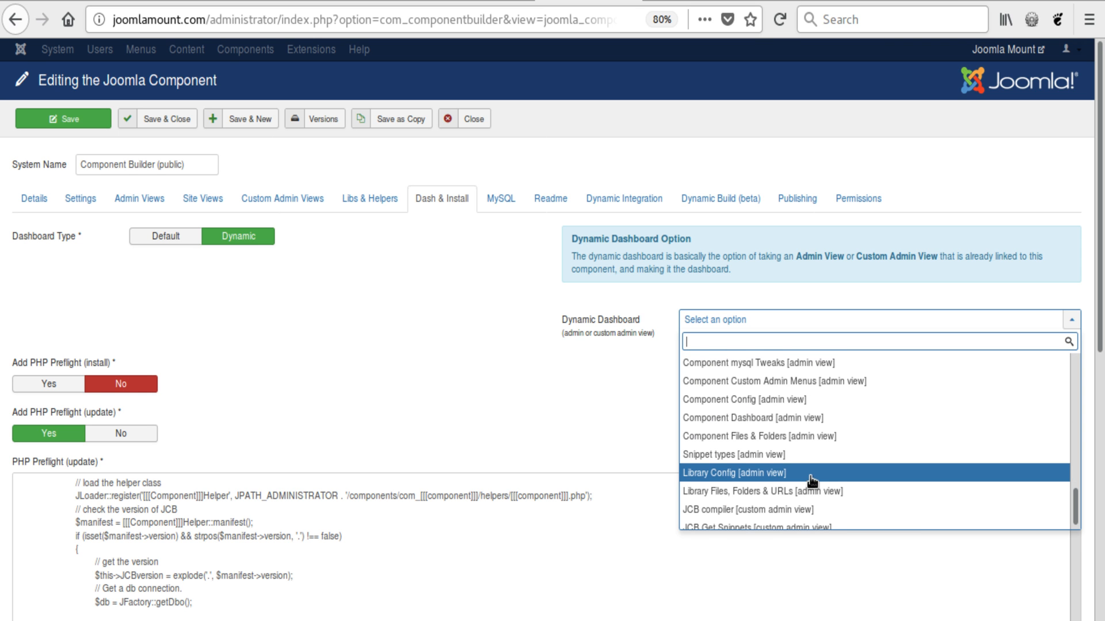
left_click(744, 510)
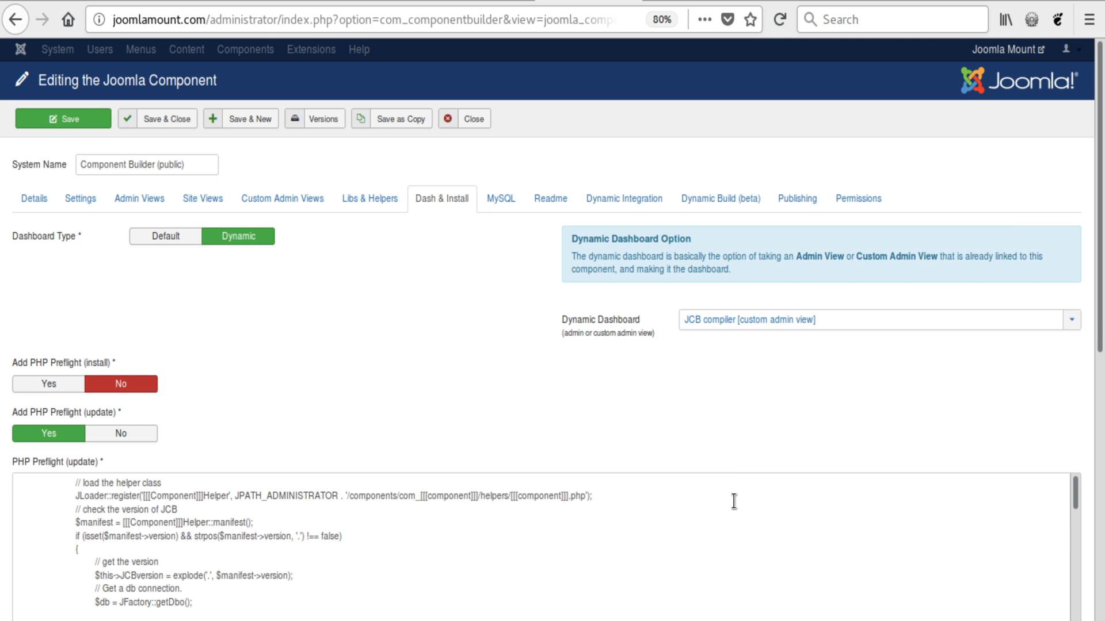
mouse_move(676, 394)
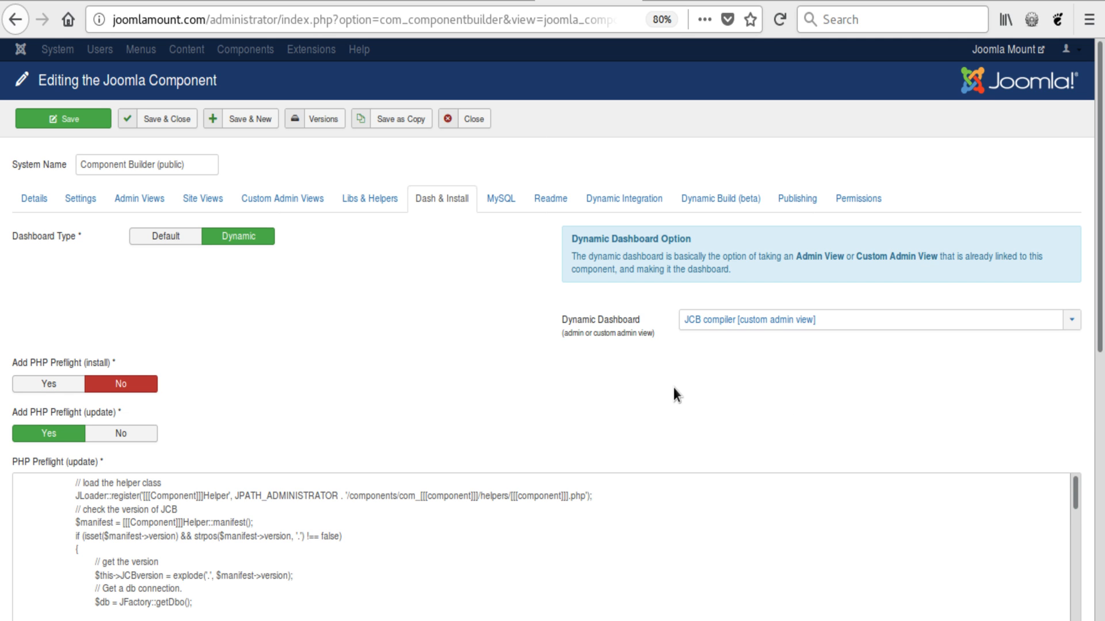
mouse_move(692, 406)
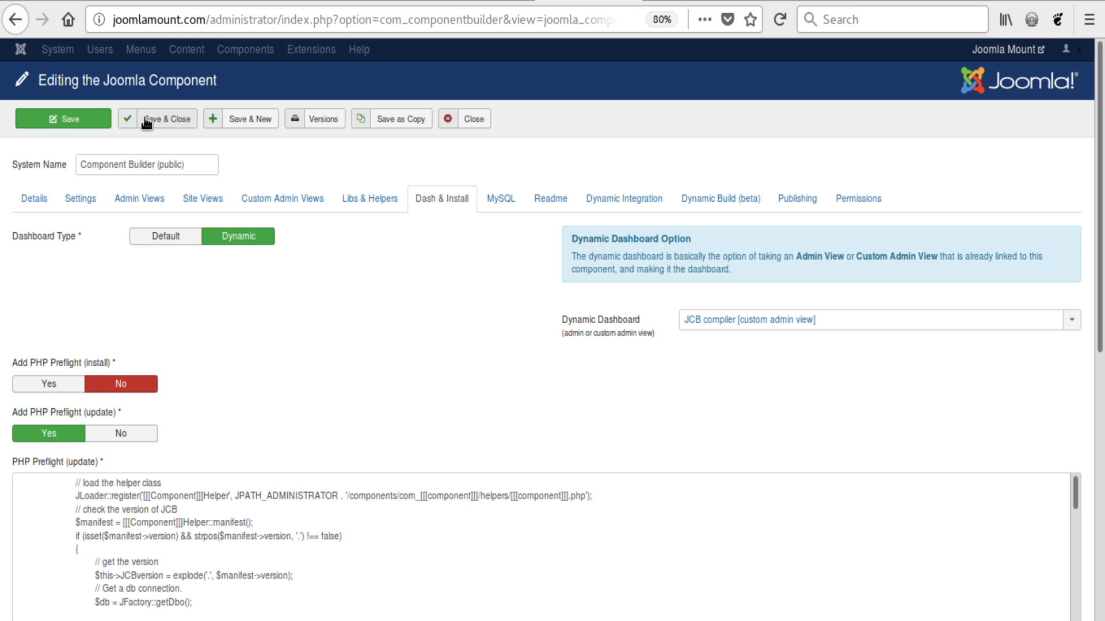
left_click(156, 118)
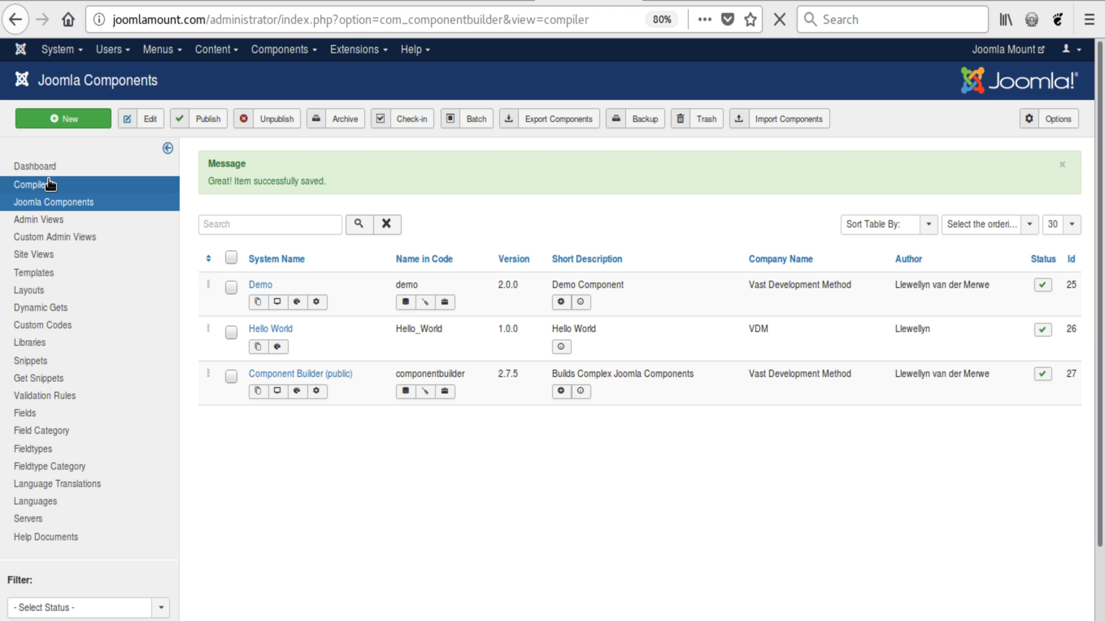
left_click(31, 184)
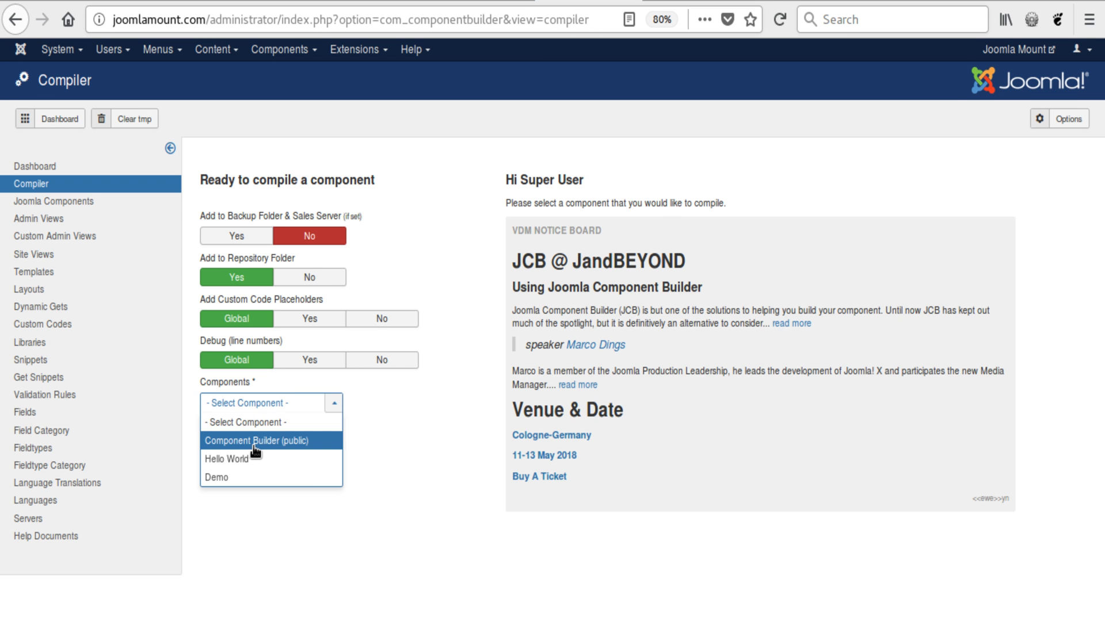
left_click(270, 441)
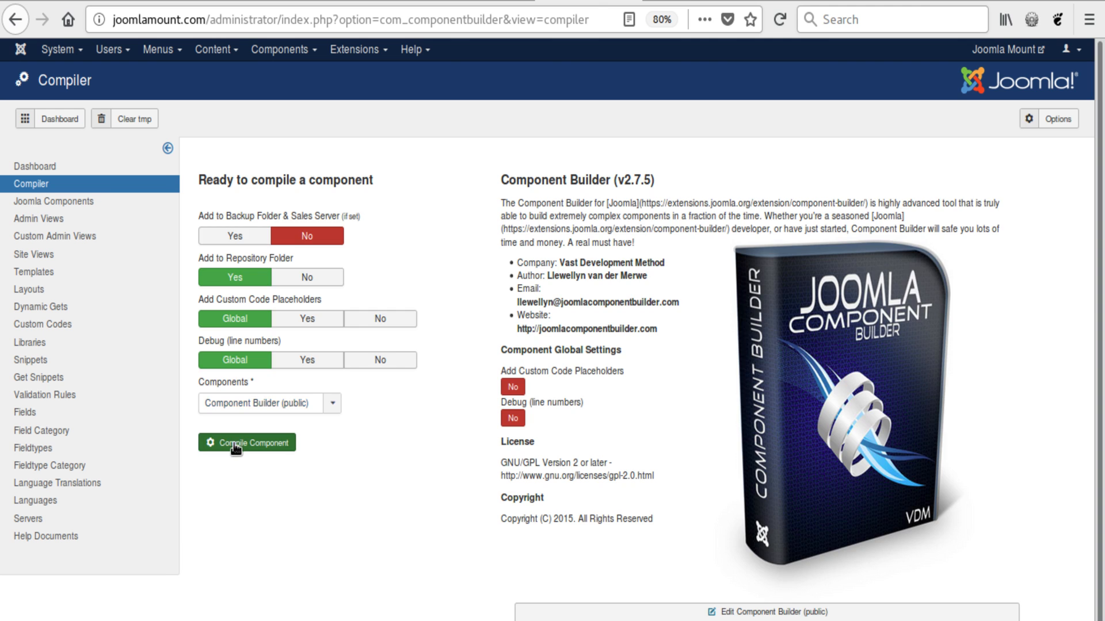
left_click(247, 442)
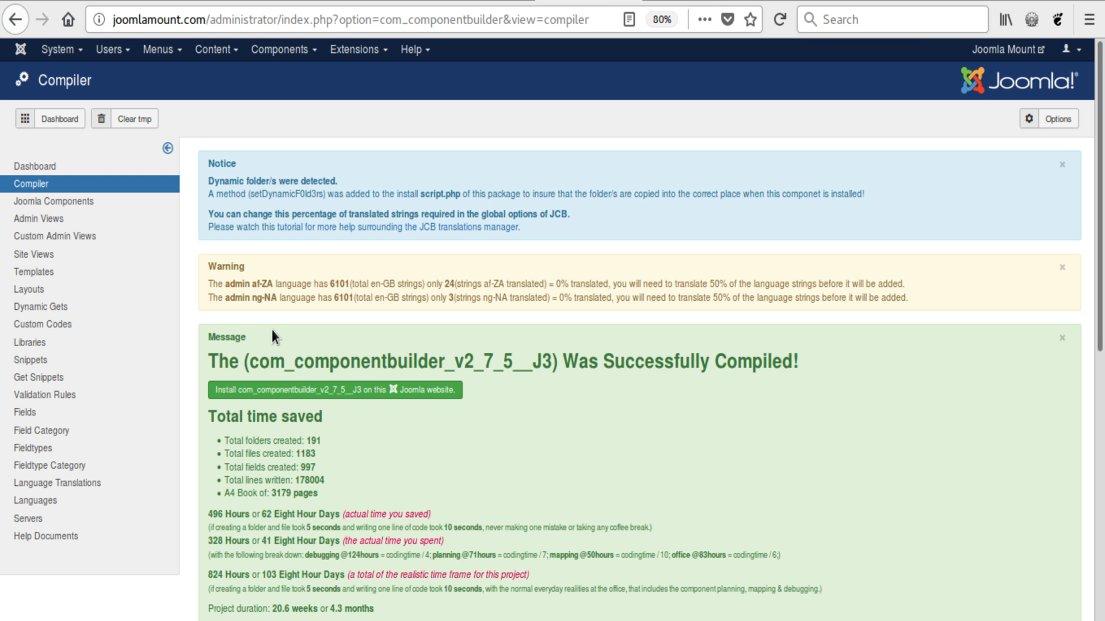
right_click(34, 166)
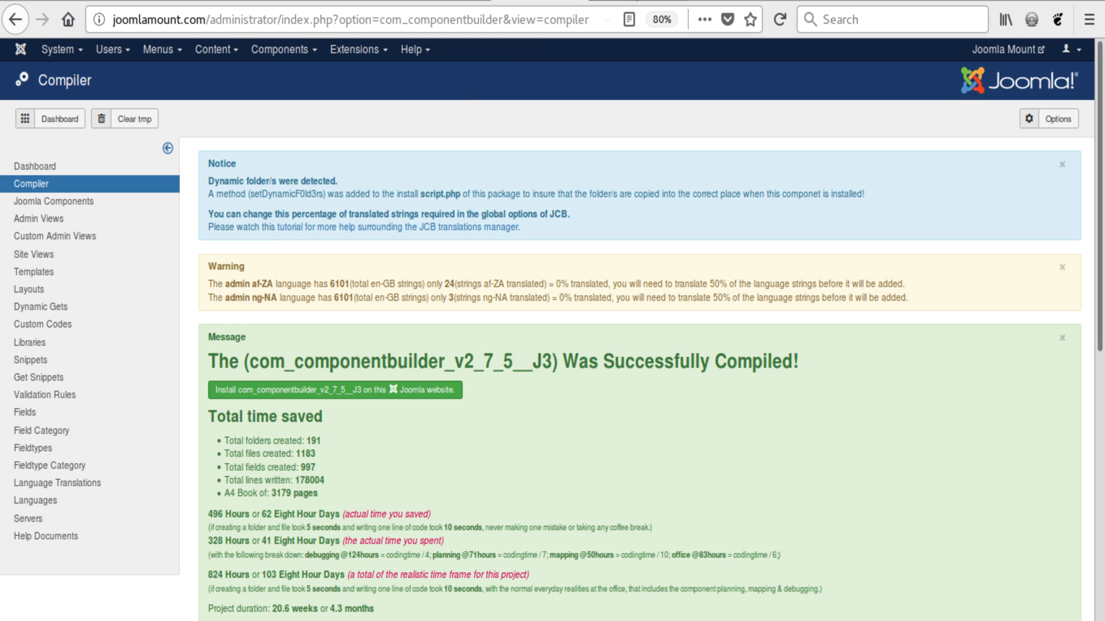
- Go to the Component Builder dashboard, glance at the Notice Board, and return to the cPanel icons
left_click(59, 117)
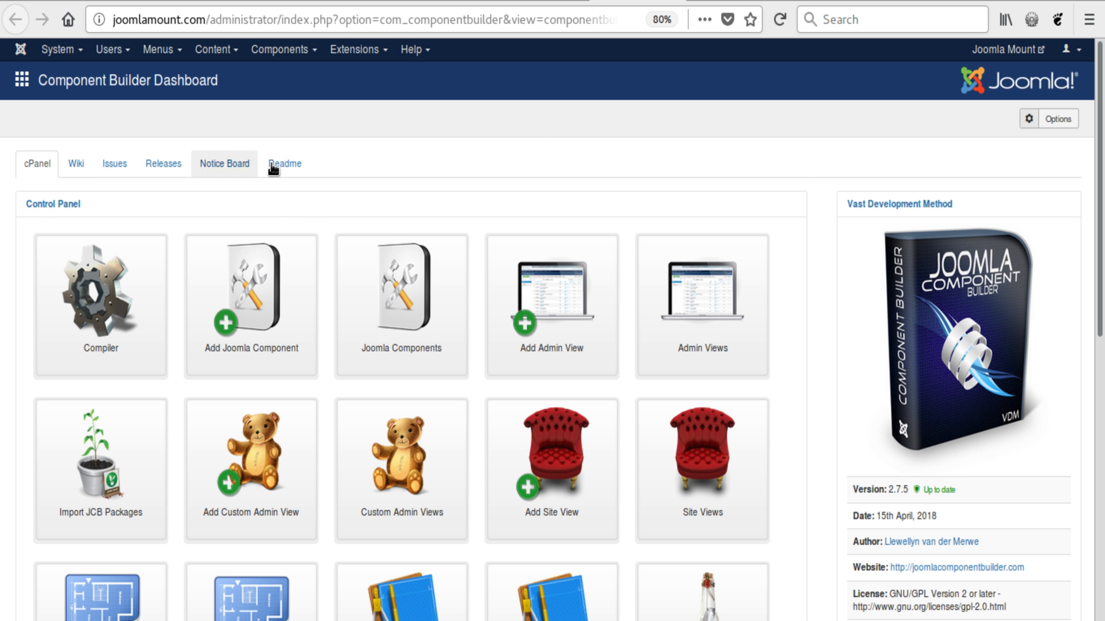
left_click(75, 163)
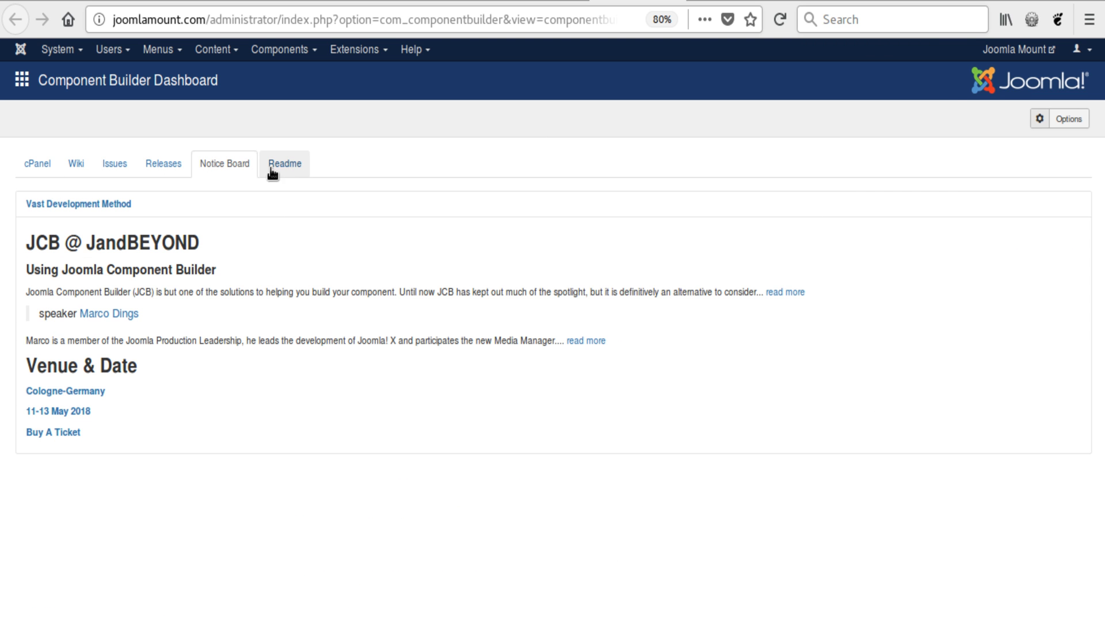
left_click(36, 164)
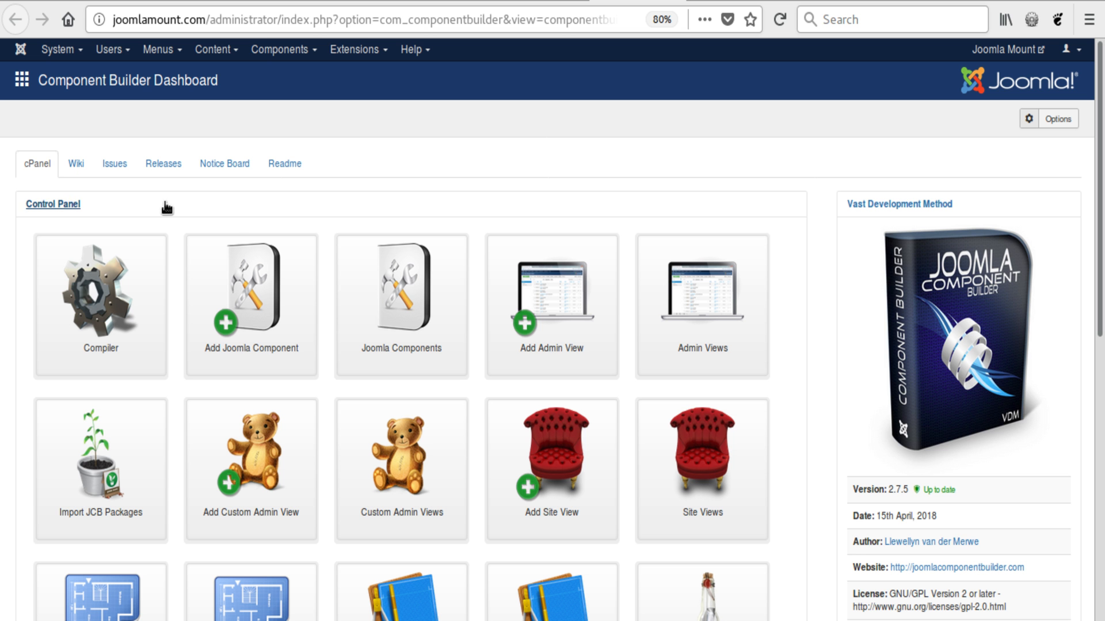
mouse_move(461, 406)
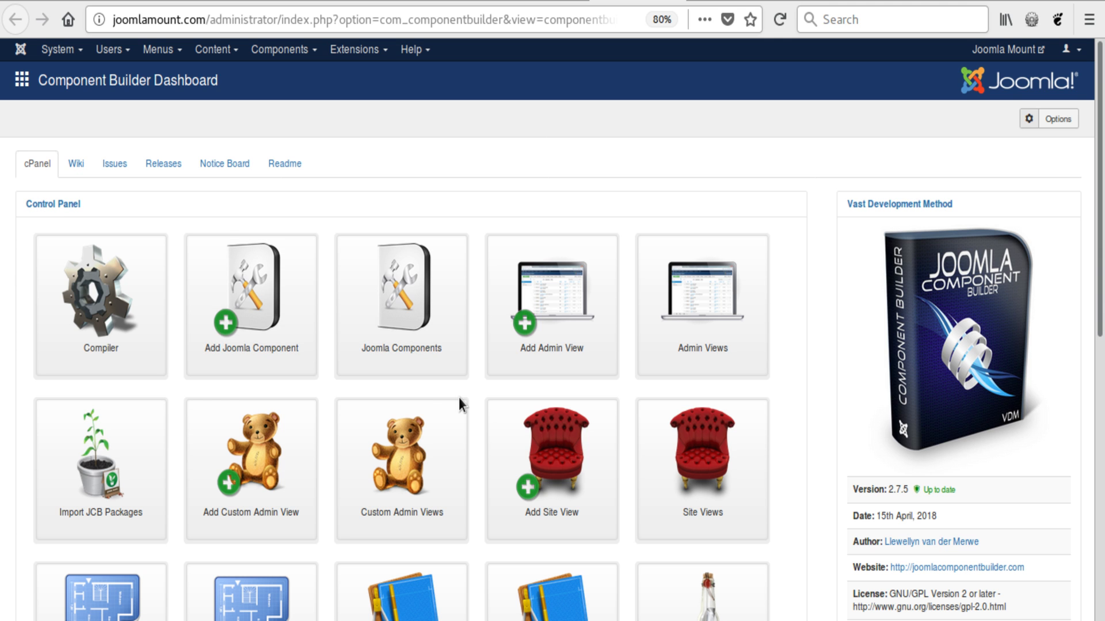
mouse_move(917, 498)
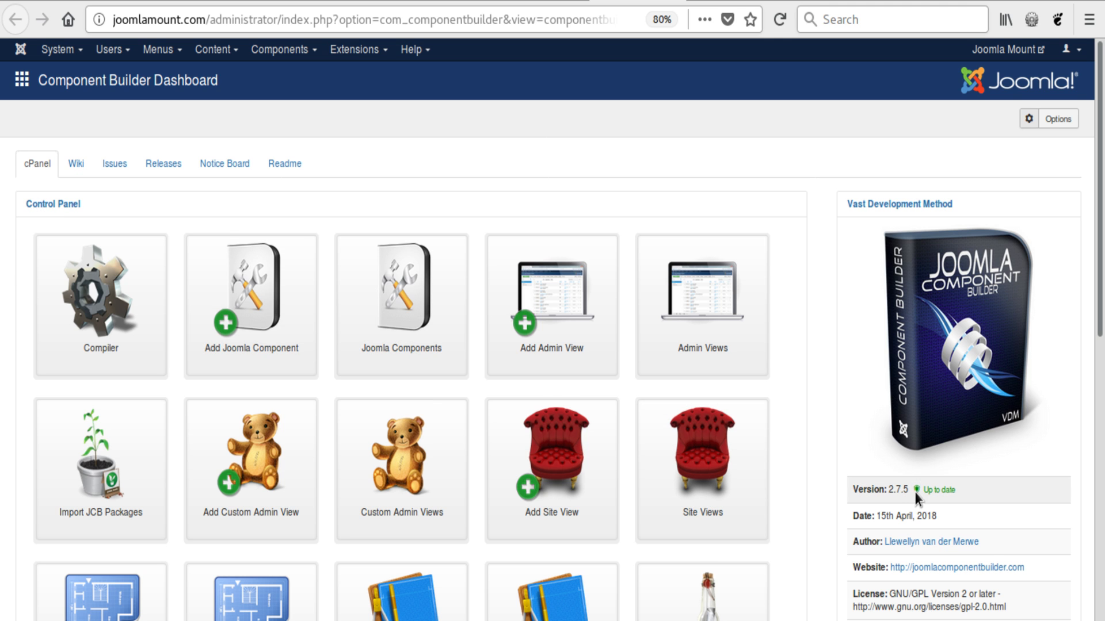
scroll("down", 3)
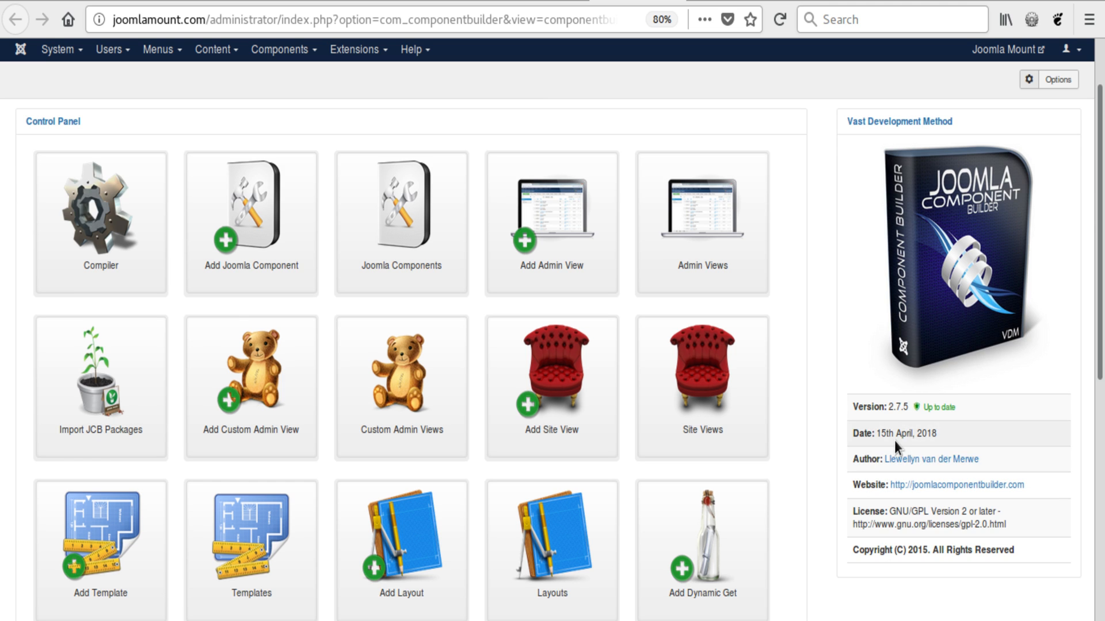
mouse_move(855, 532)
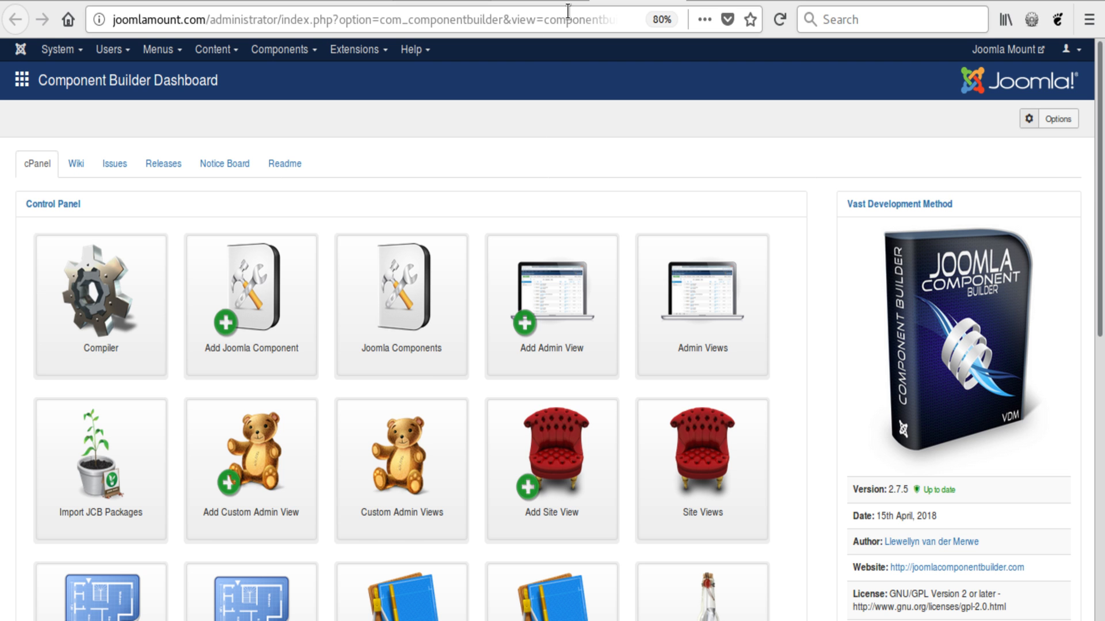
- Return to the compile report and install com_componentbuilder on this Joomla website
left_click(100, 303)
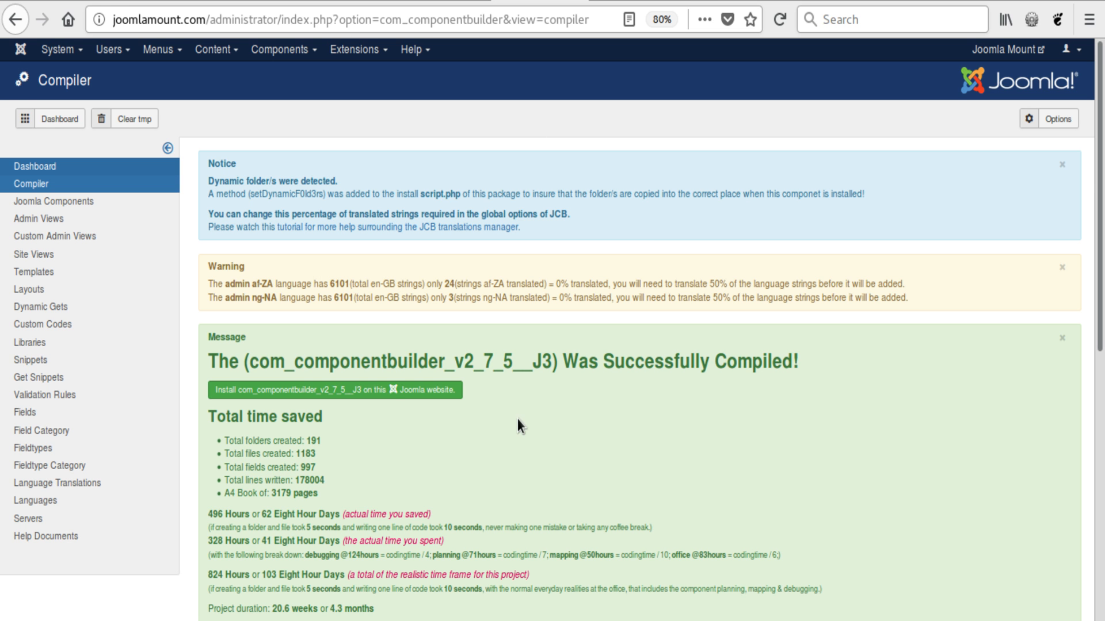
mouse_move(384, 399)
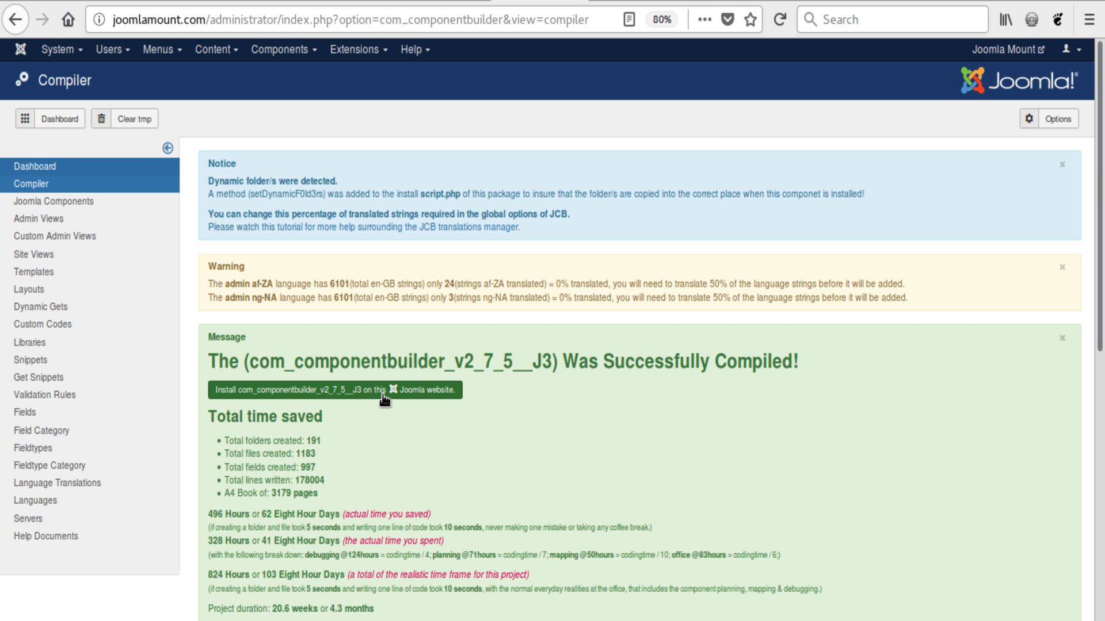
left_click(302, 390)
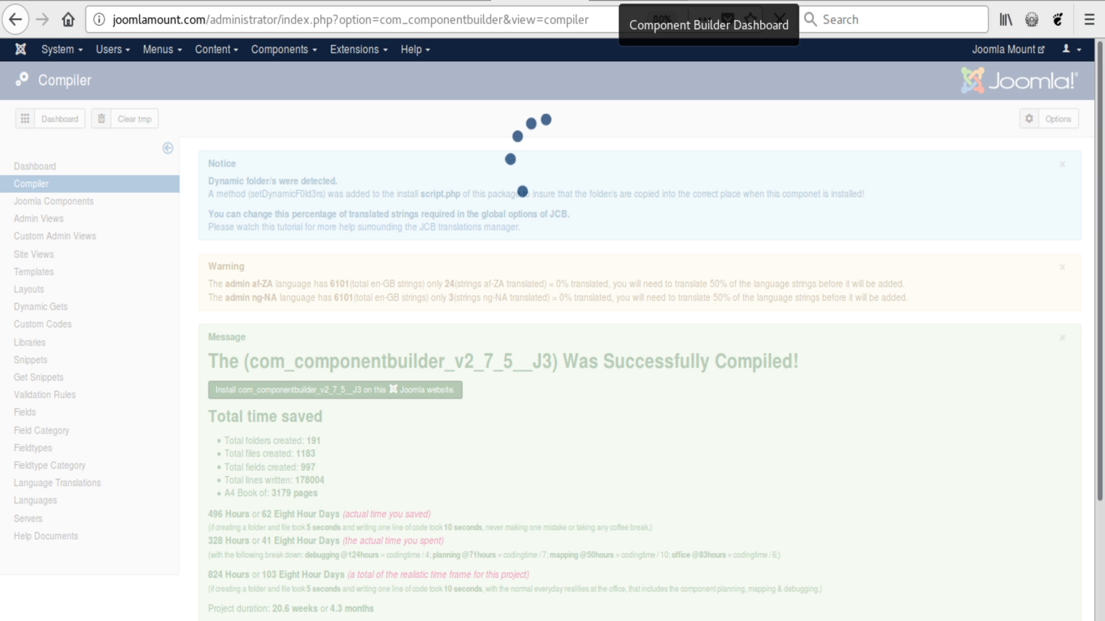
left_click(335, 390)
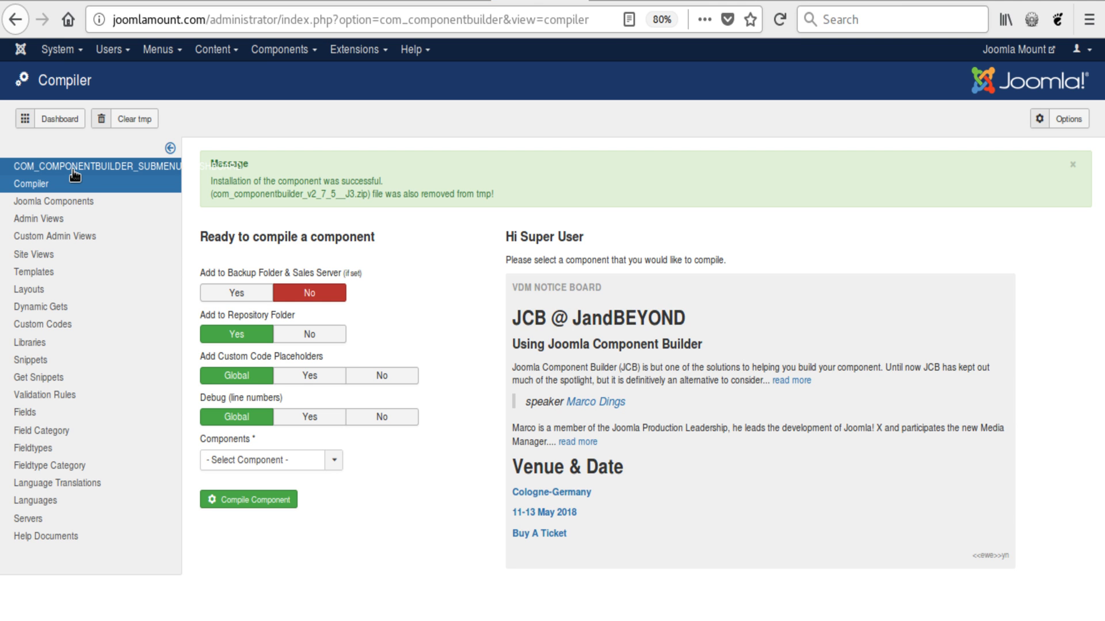
mouse_move(34, 173)
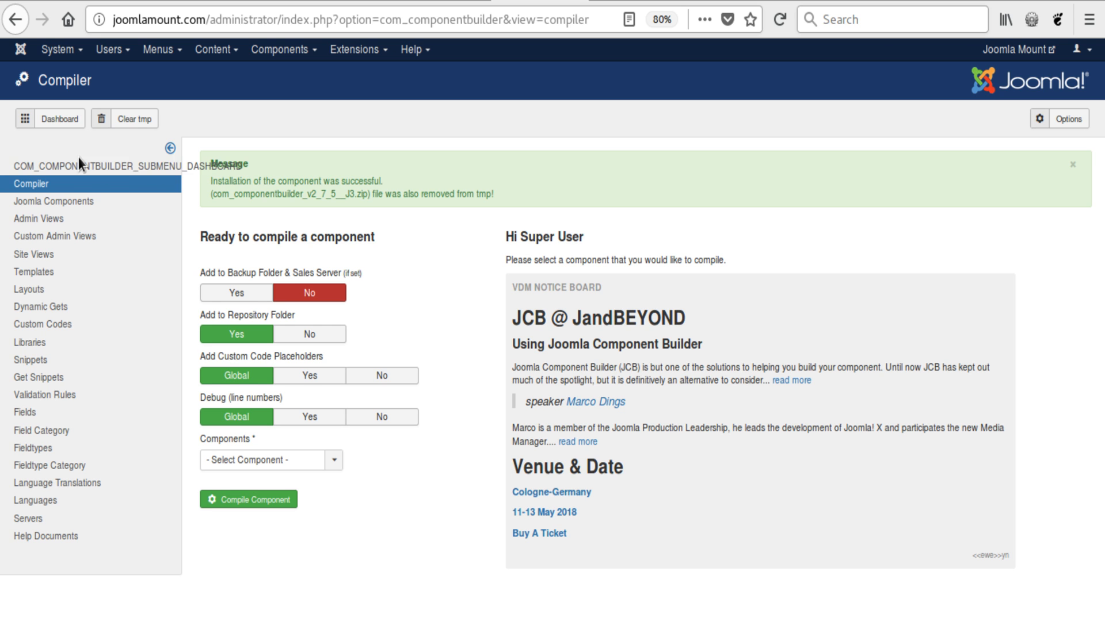
mouse_move(789, 48)
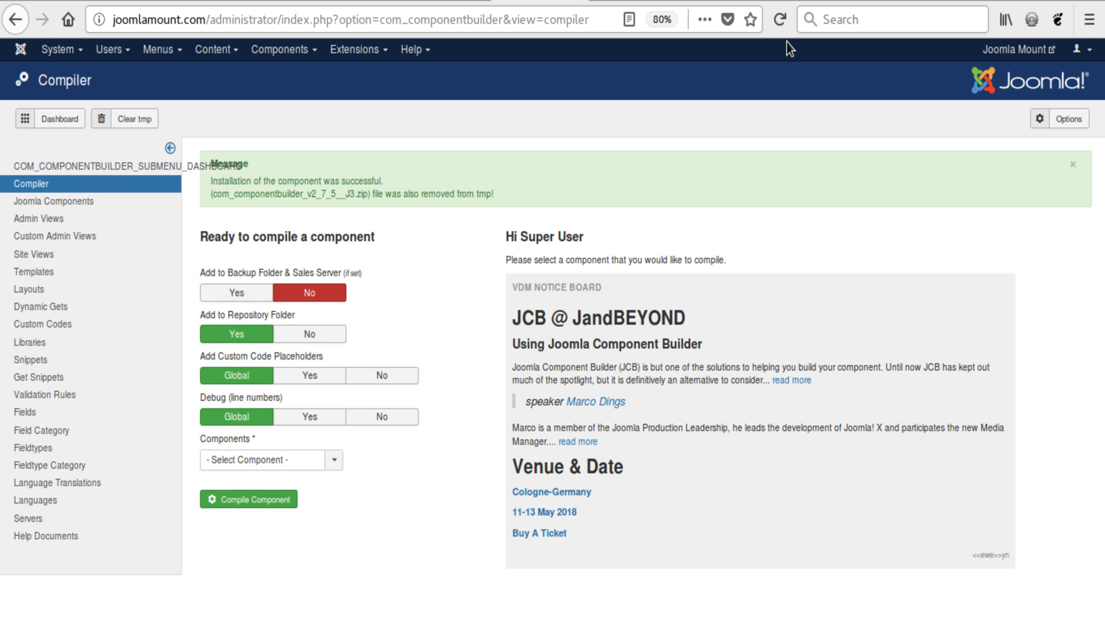
mouse_move(768, 77)
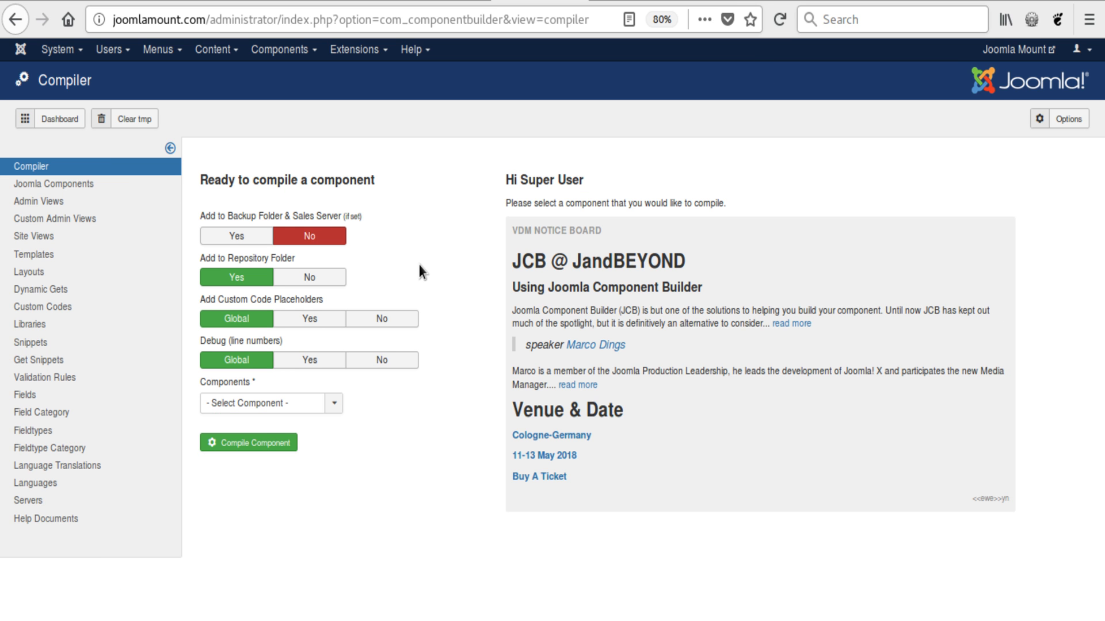
mouse_move(434, 206)
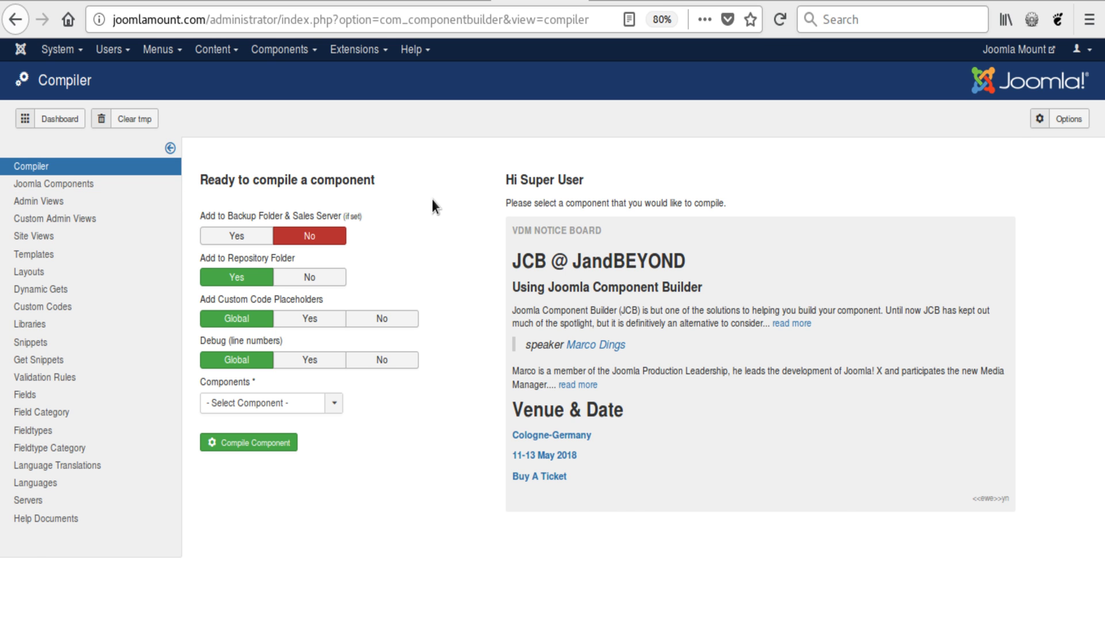
- Load option=com_componentbuilder to see the compiler as dashboard, then view the Joomla Components list
left_click(59, 119)
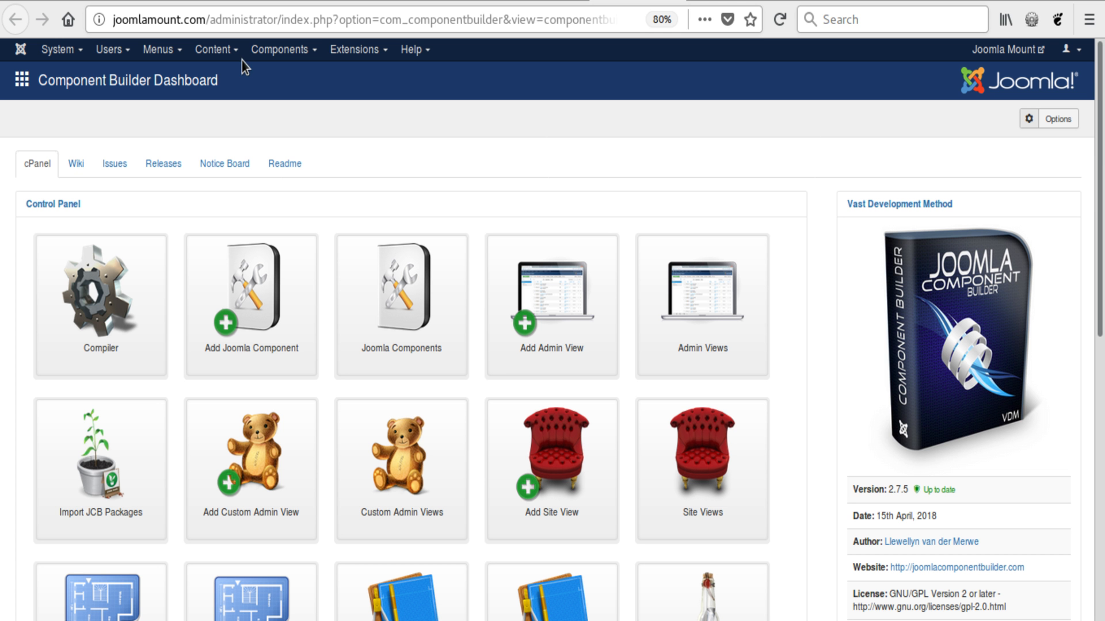
left_click(280, 49)
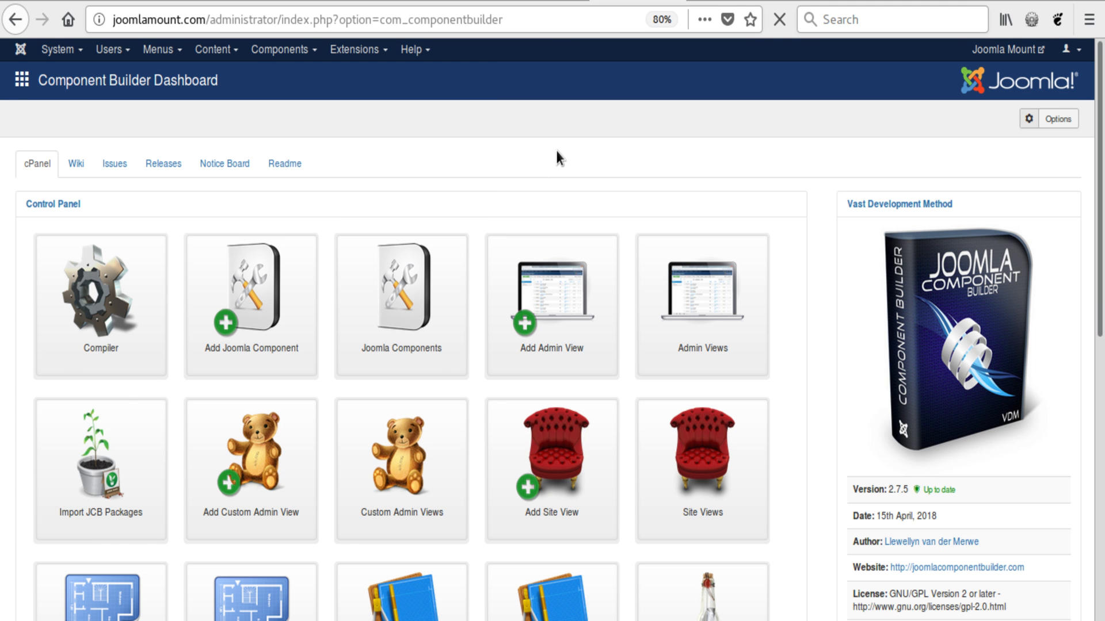
left_click(100, 289)
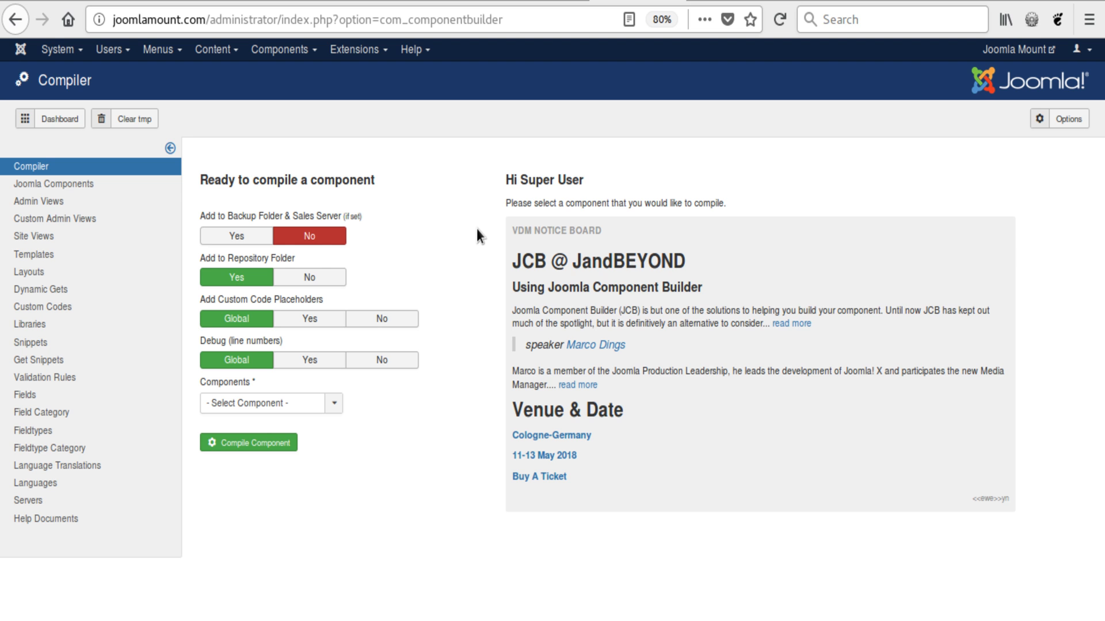
mouse_move(55, 184)
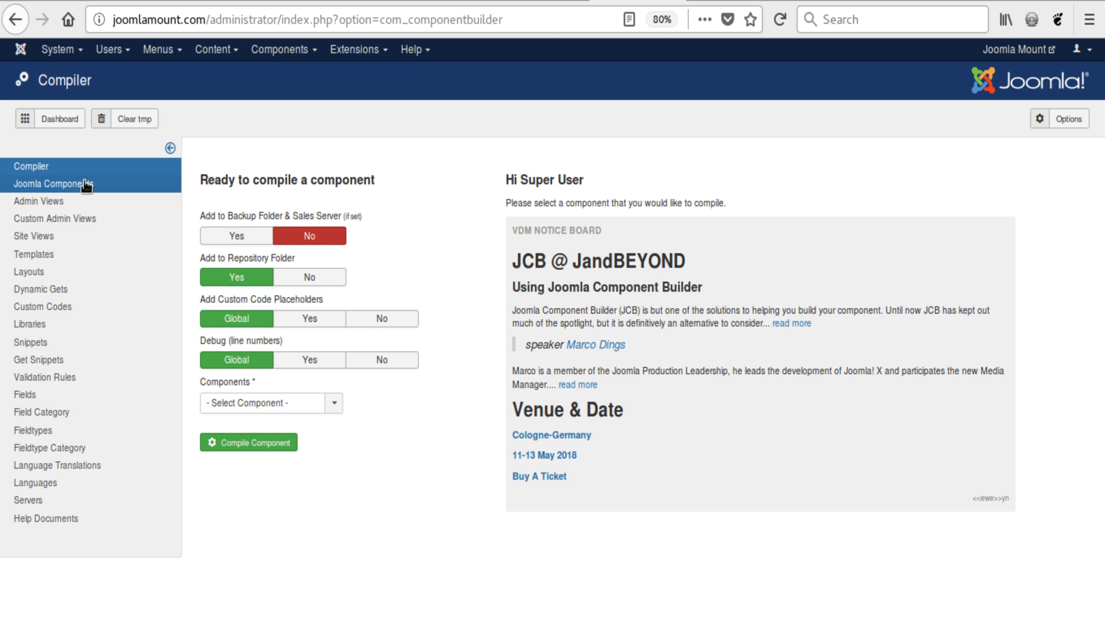
left_click(55, 184)
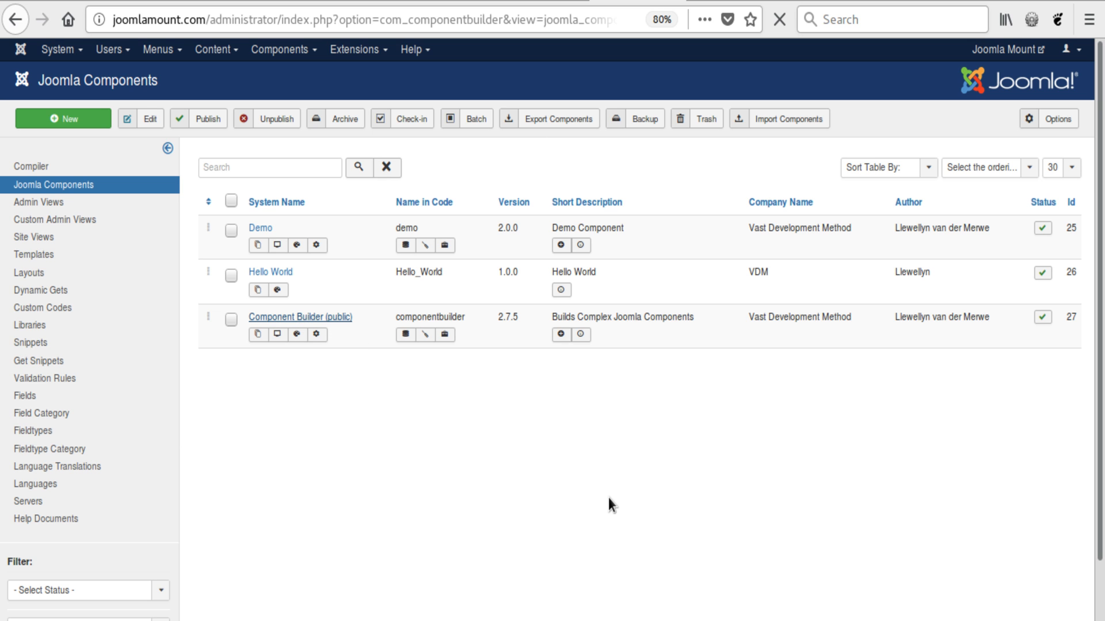
- Set Component Builder (public) Dashboard Type to Default under Dash & Install, then save and close
left_click(301, 317)
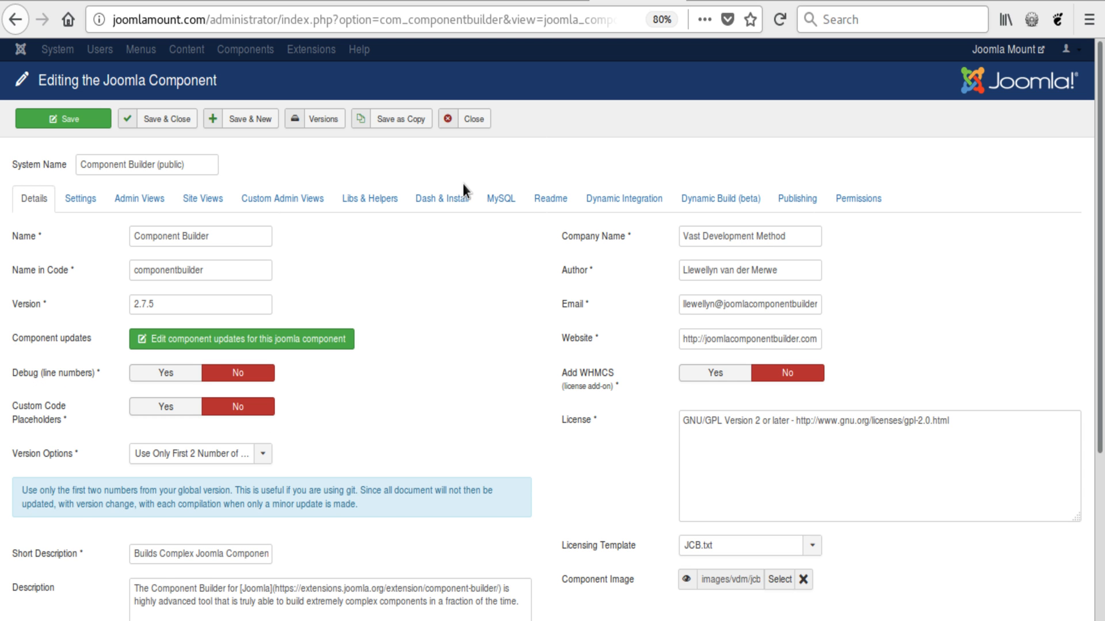
left_click(441, 198)
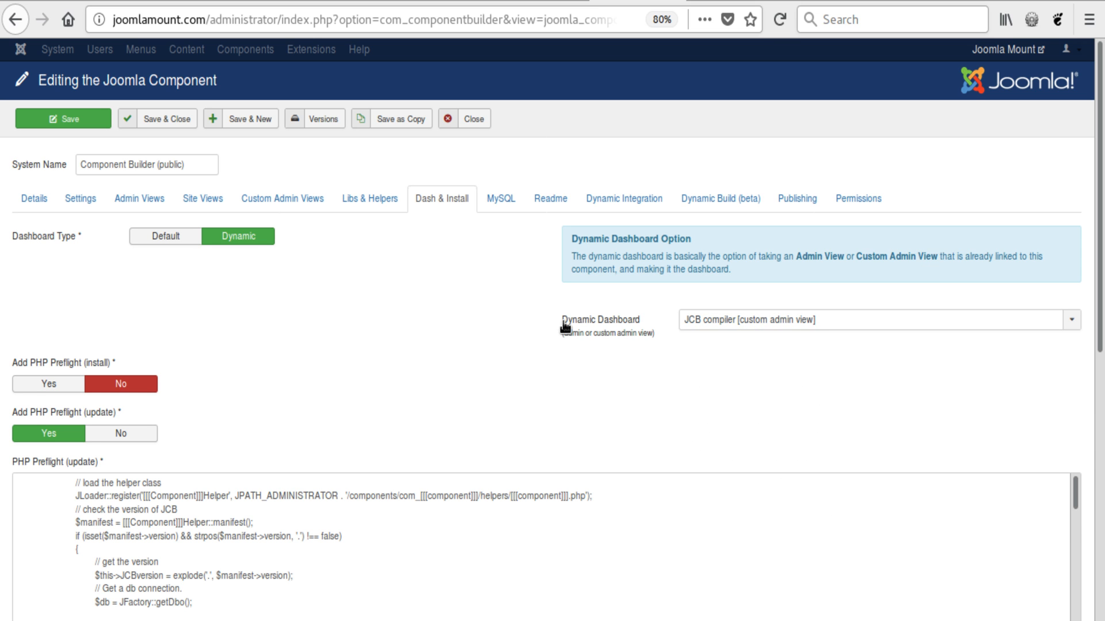
left_click(877, 319)
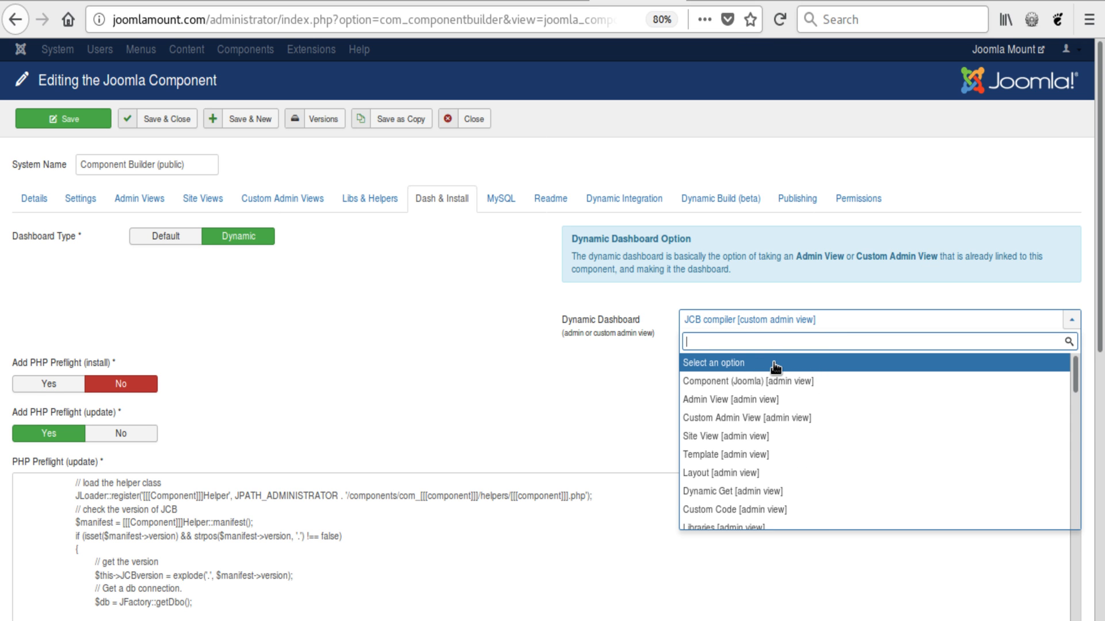
left_click(165, 236)
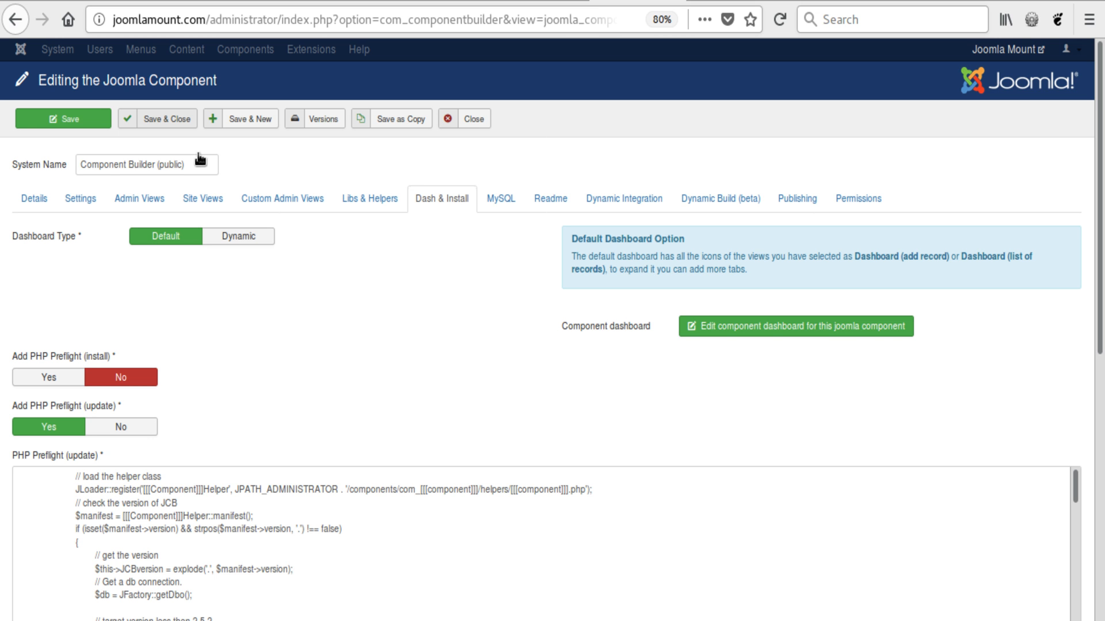
left_click(157, 119)
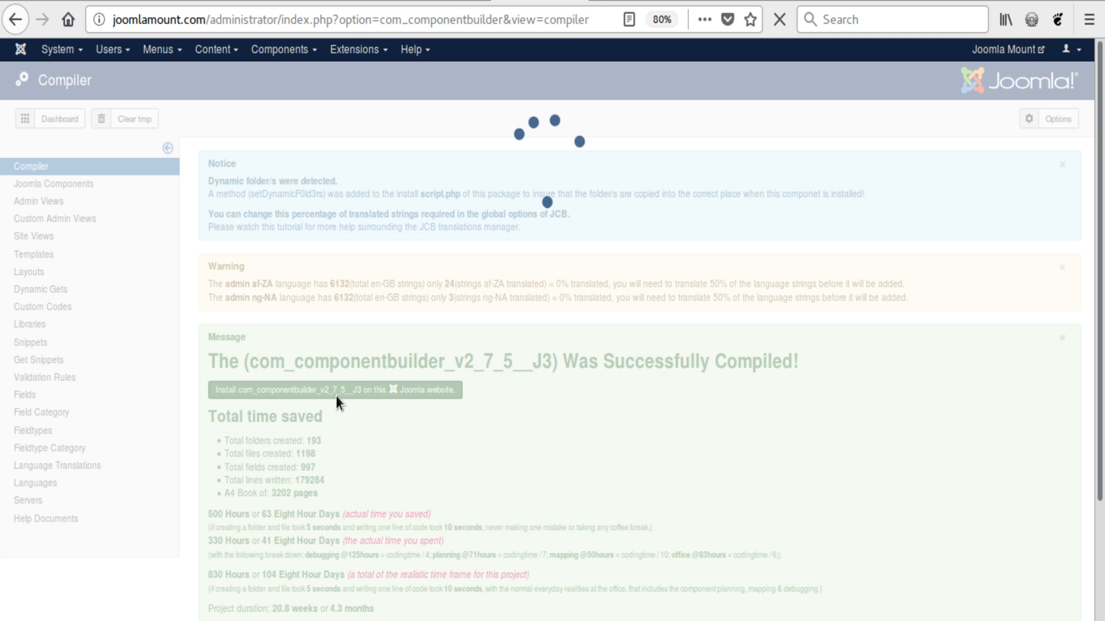
- Install the recompiled package, reload, and return to the default dashboard with its control panel icons
left_click(333, 390)
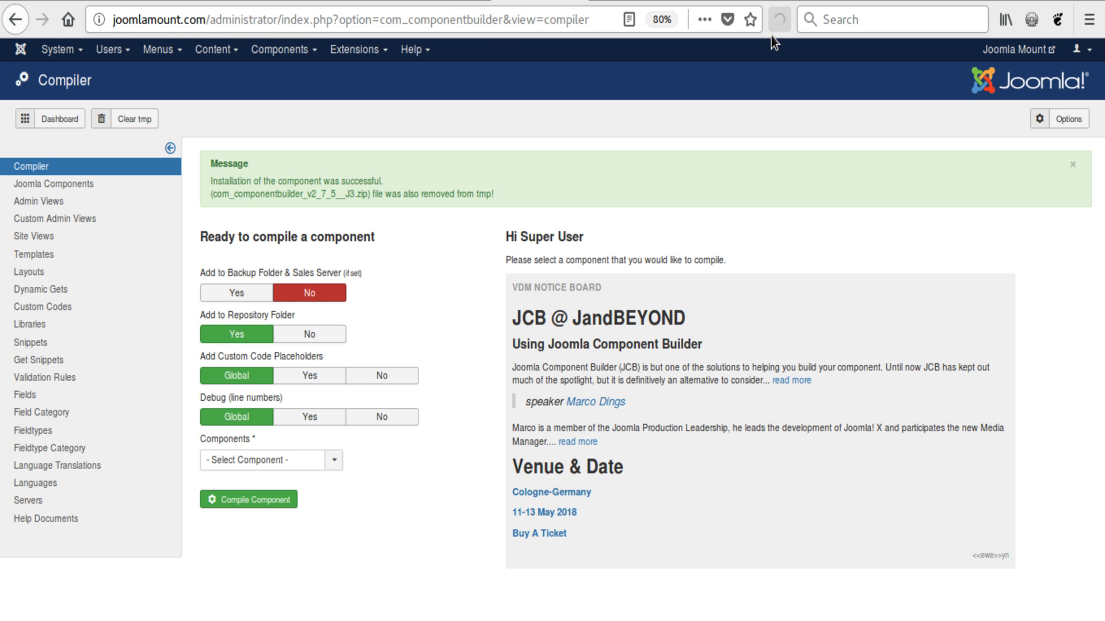
left_click(1072, 165)
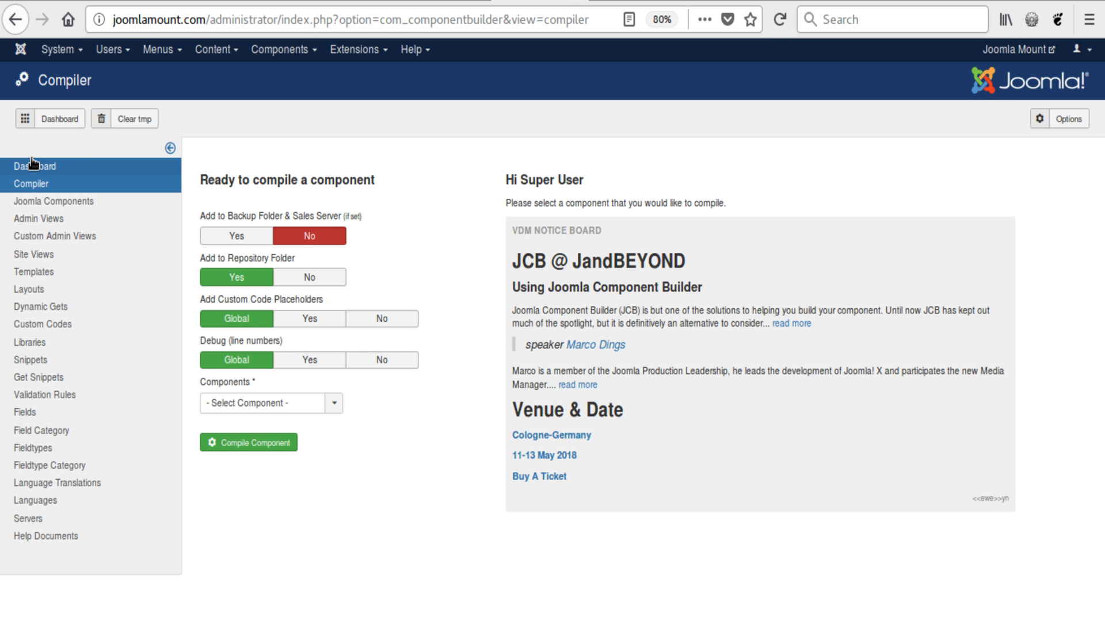
left_click(35, 170)
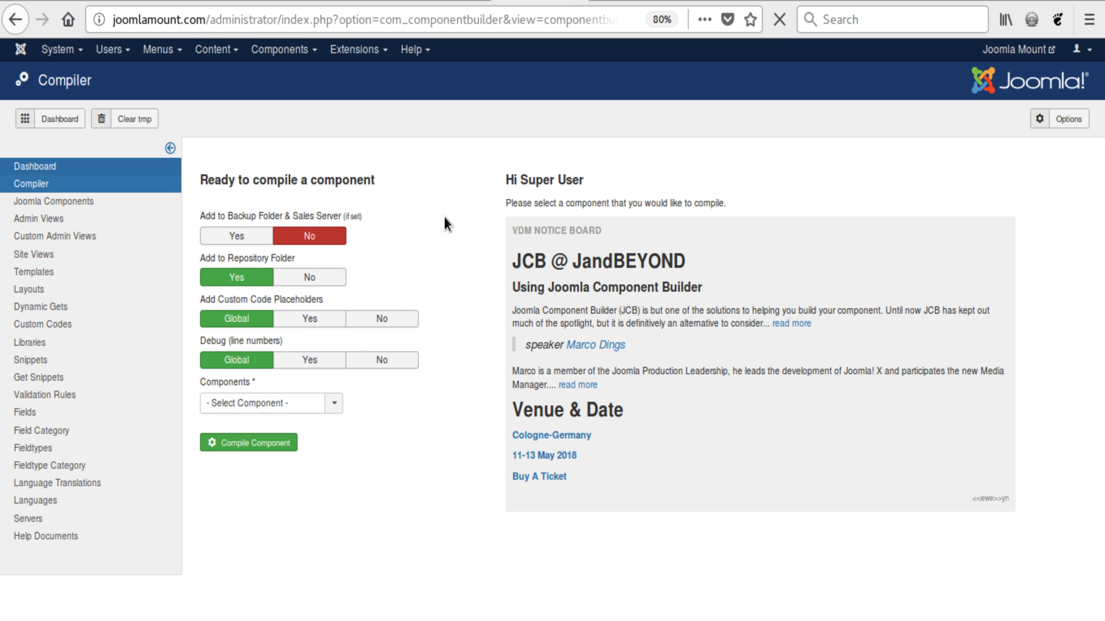
left_click(58, 118)
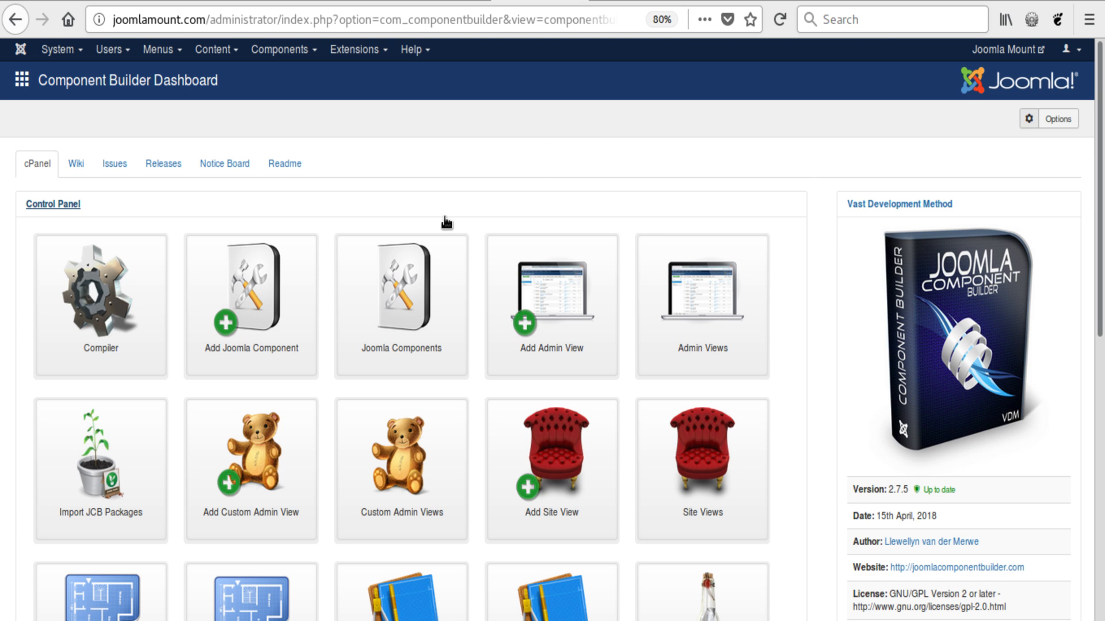
mouse_move(800, 322)
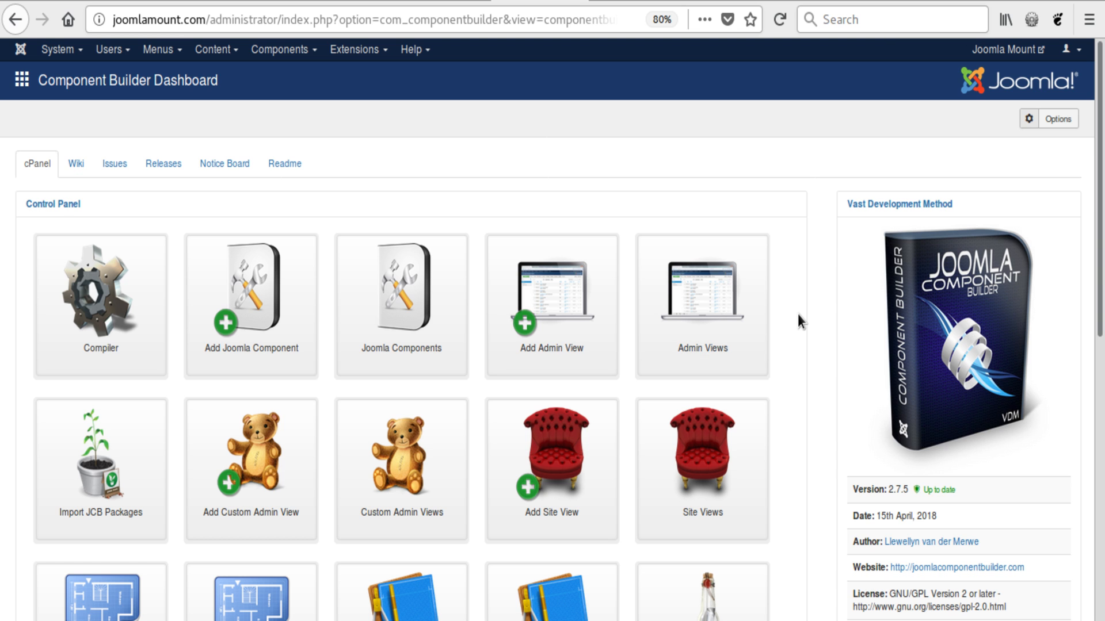